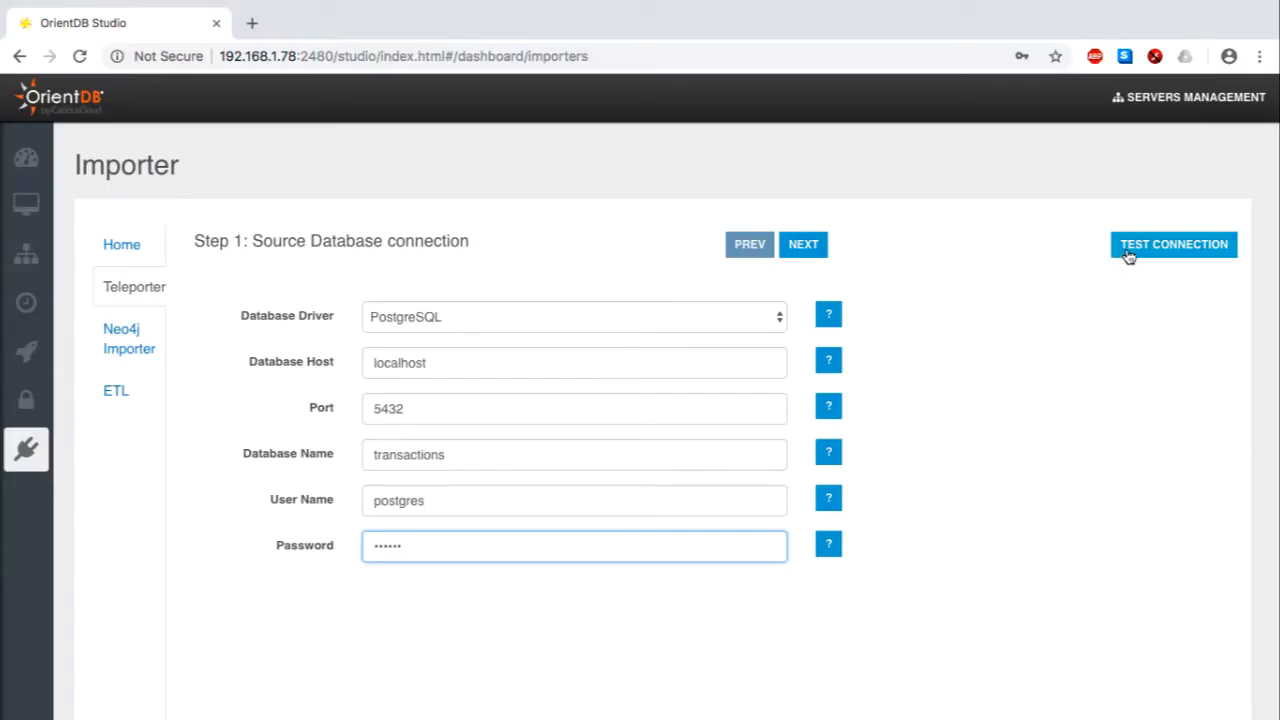
Test the PostgreSQL transactions source connection and confirm 'Connection is alive'
{"action": "left_click", "coordinate": [1172, 244]}
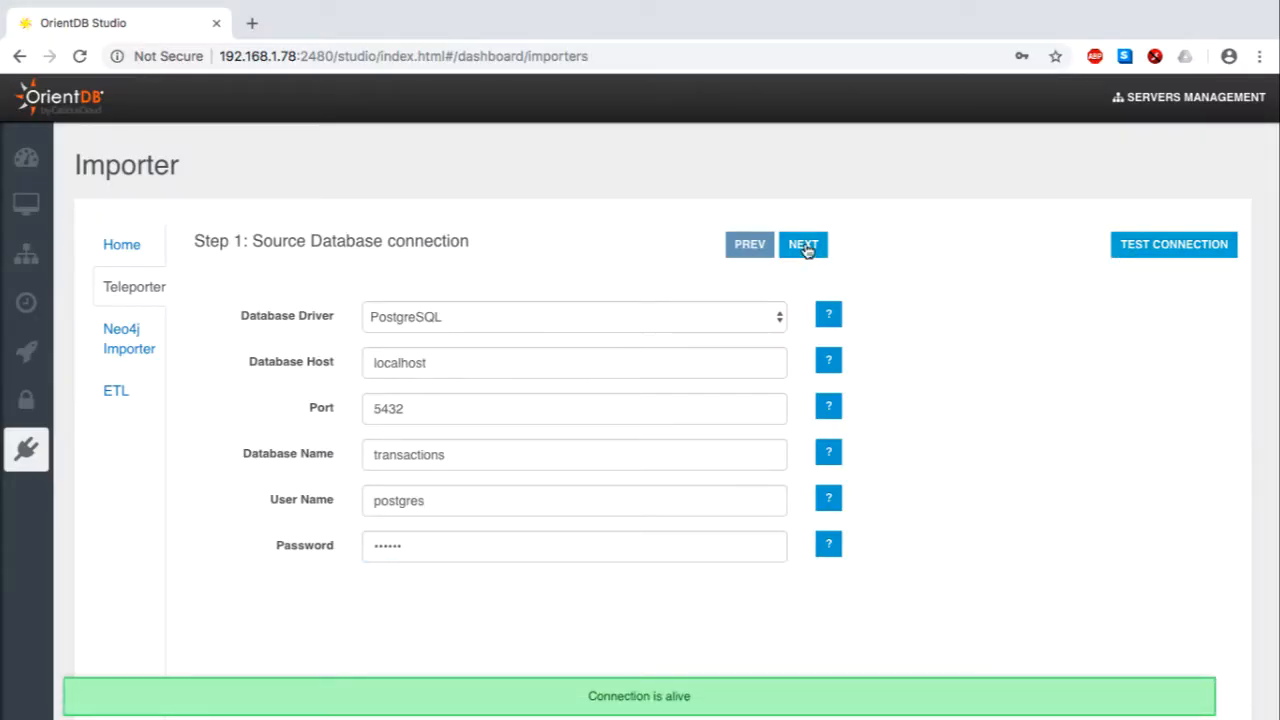
Advance to the target step and name the plocal OrientDB database sample2
{"action": "left_click", "coordinate": [804, 244]}
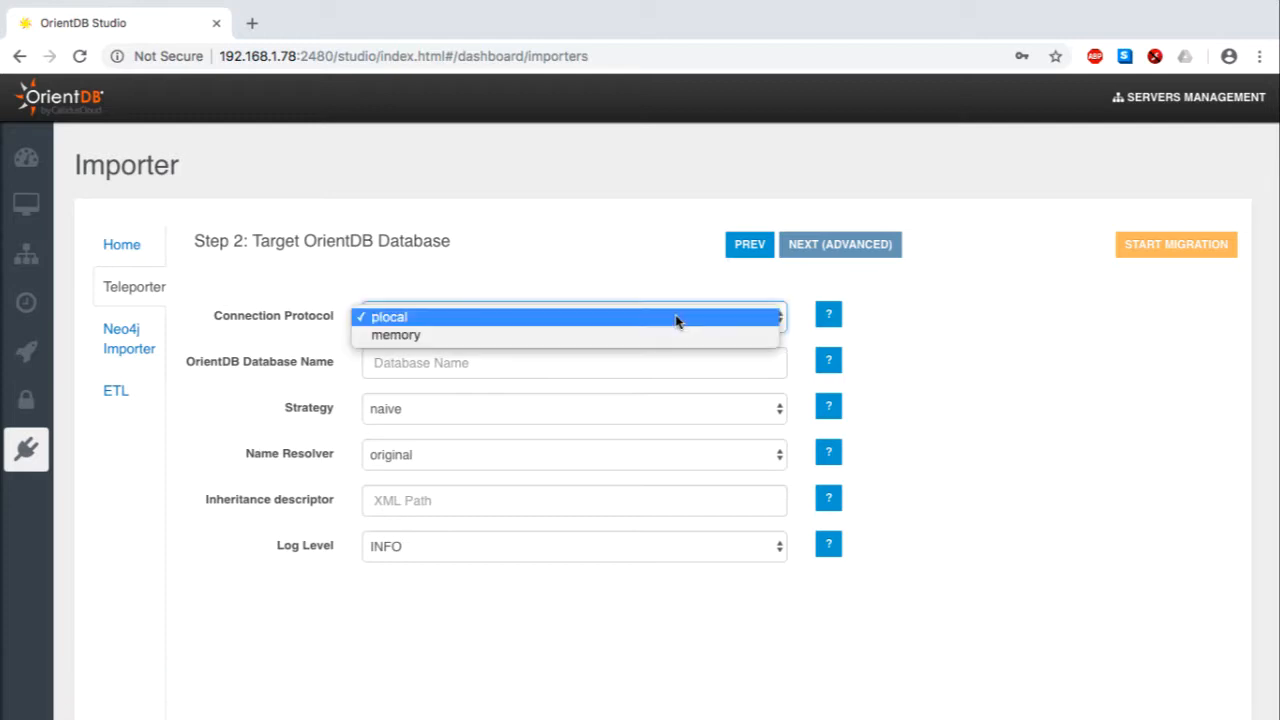
{"action": "left_click", "coordinate": [388, 316]}
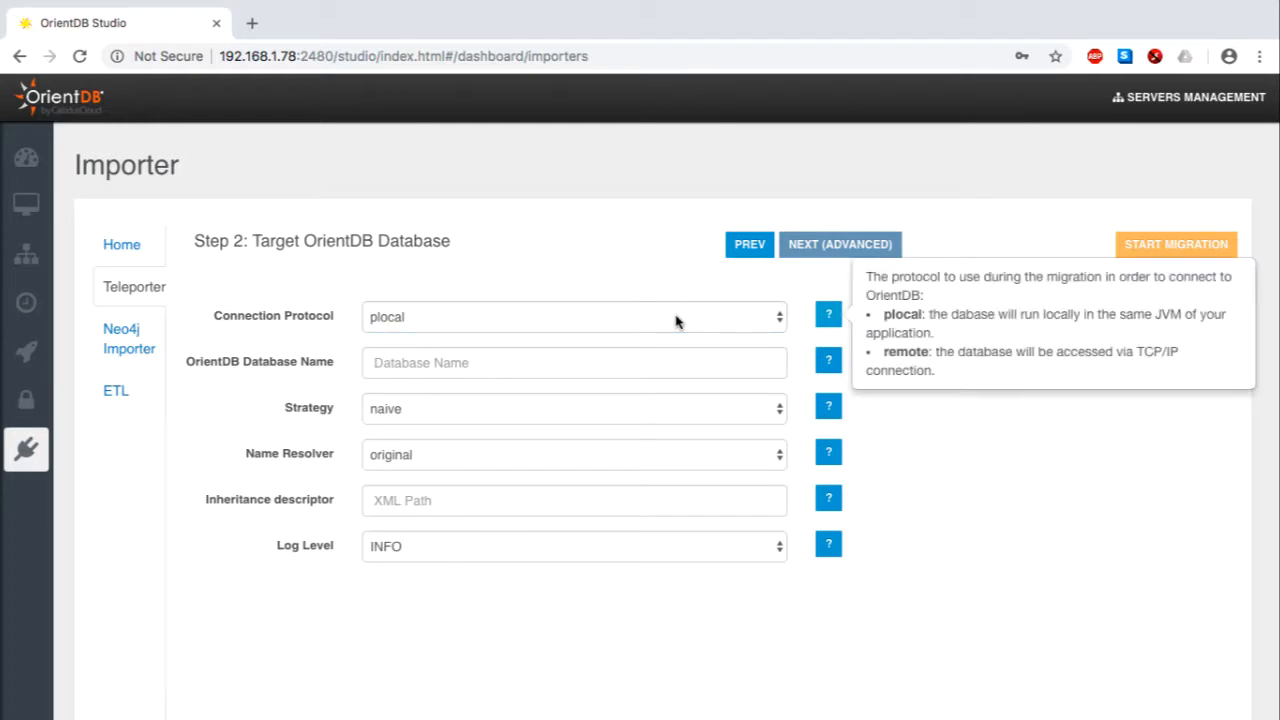
{"action": "left_click", "coordinate": [572, 362]}
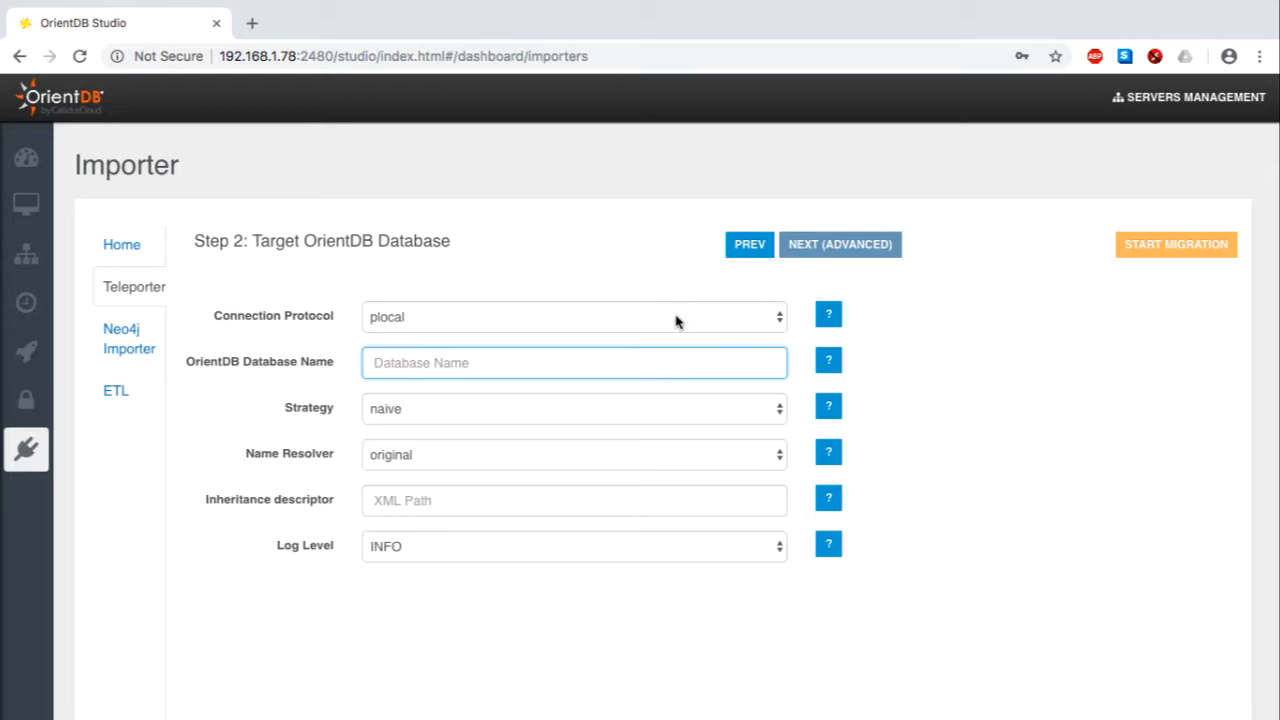
{"action": "type", "text": "s"}
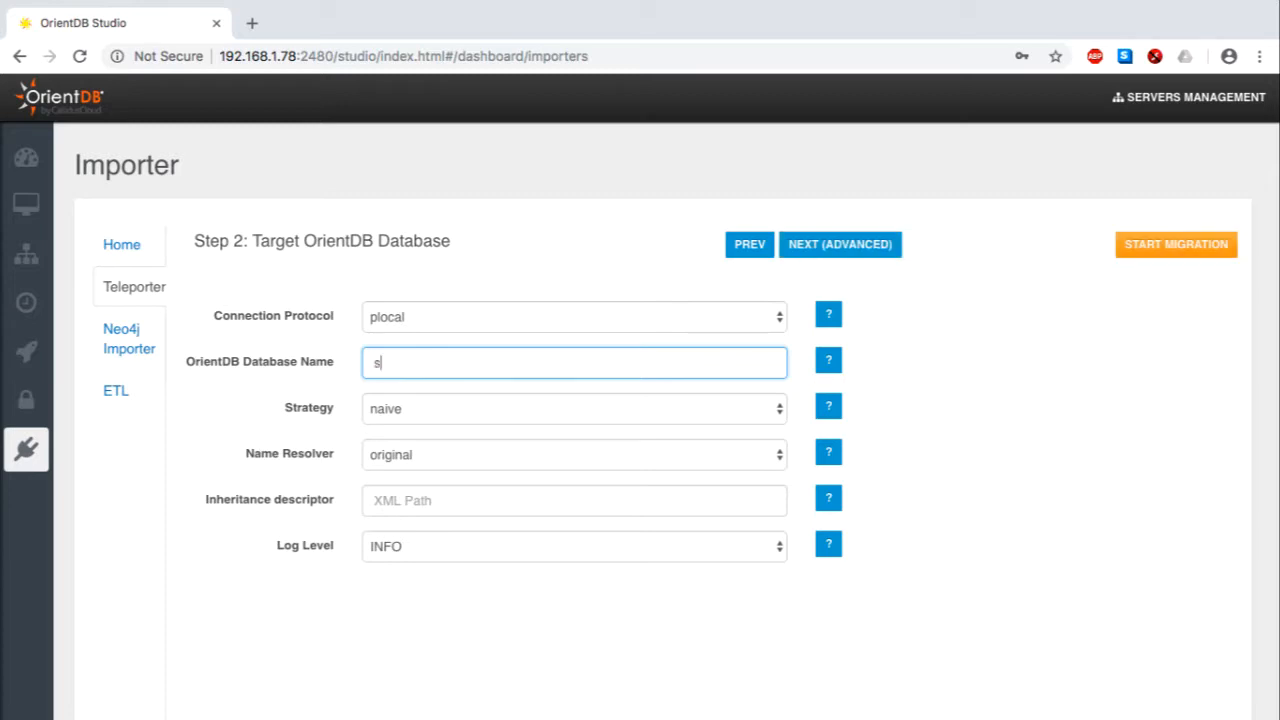
{"action": "type", "text": "ample2"}
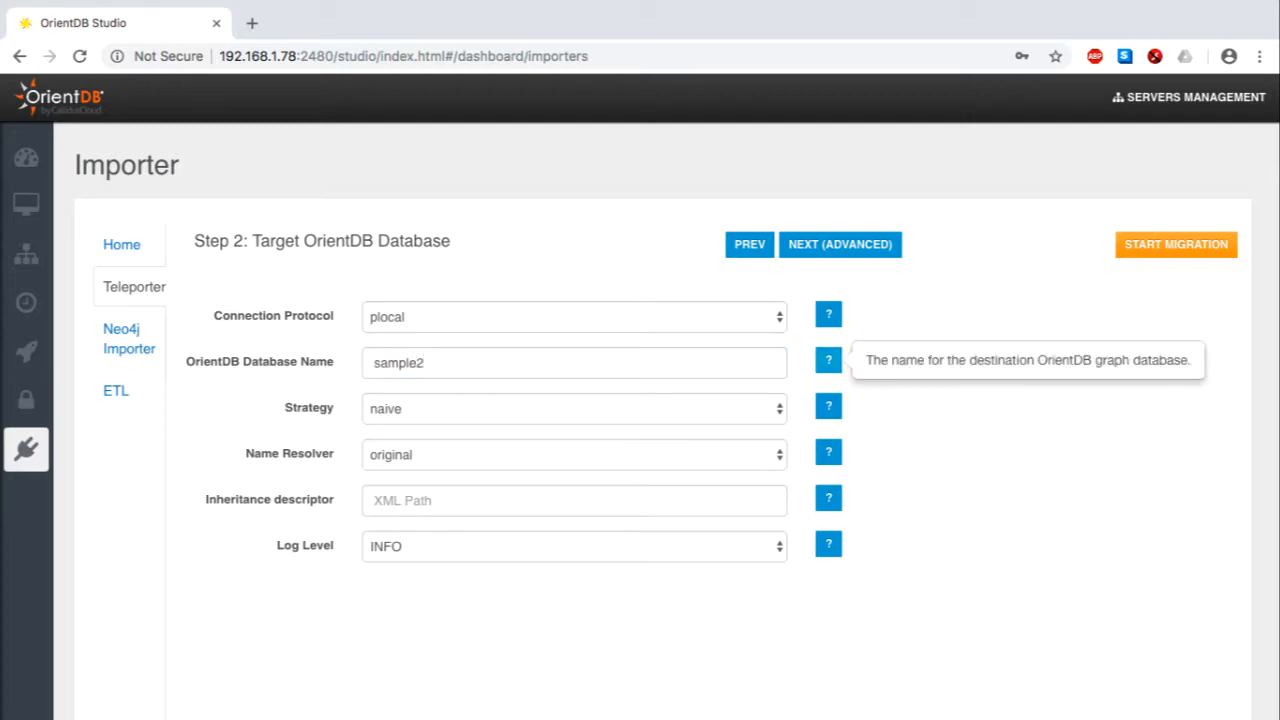
Keep the naive strategy, original name resolver and INFO log level
{"action": "left_click", "coordinate": [572, 408]}
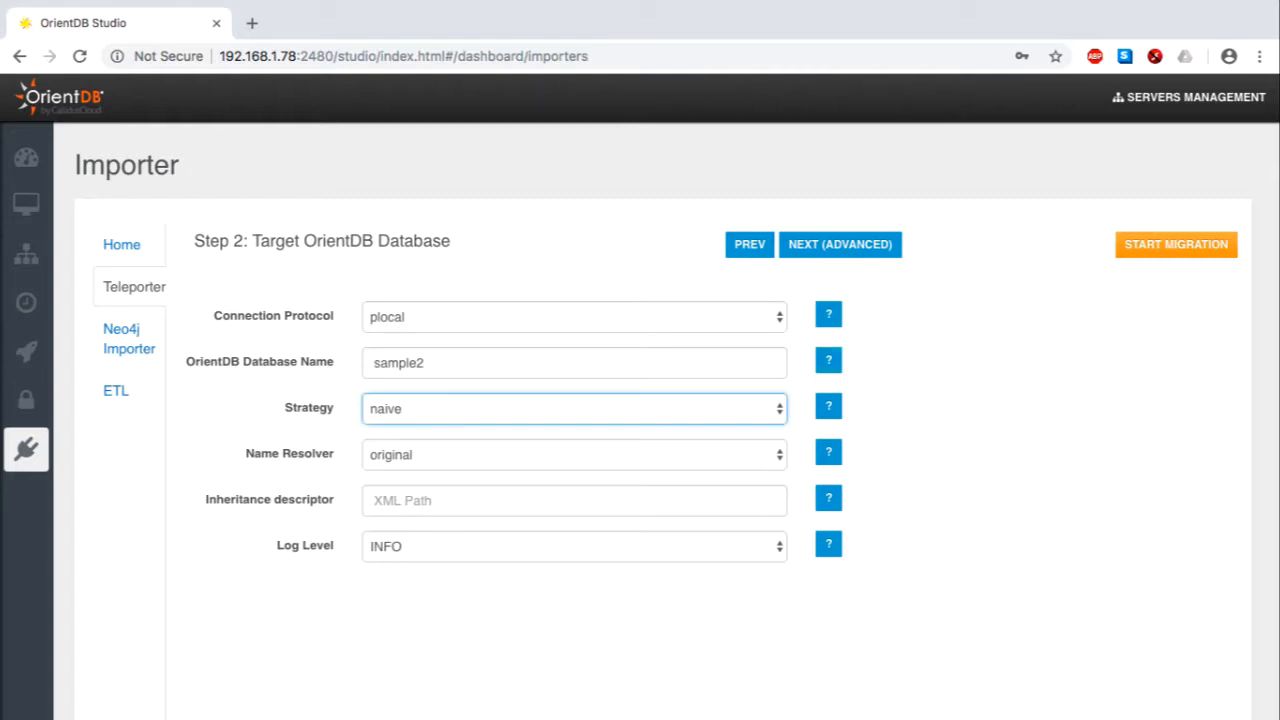
{"action": "mouse_move", "coordinate": [678, 330]}
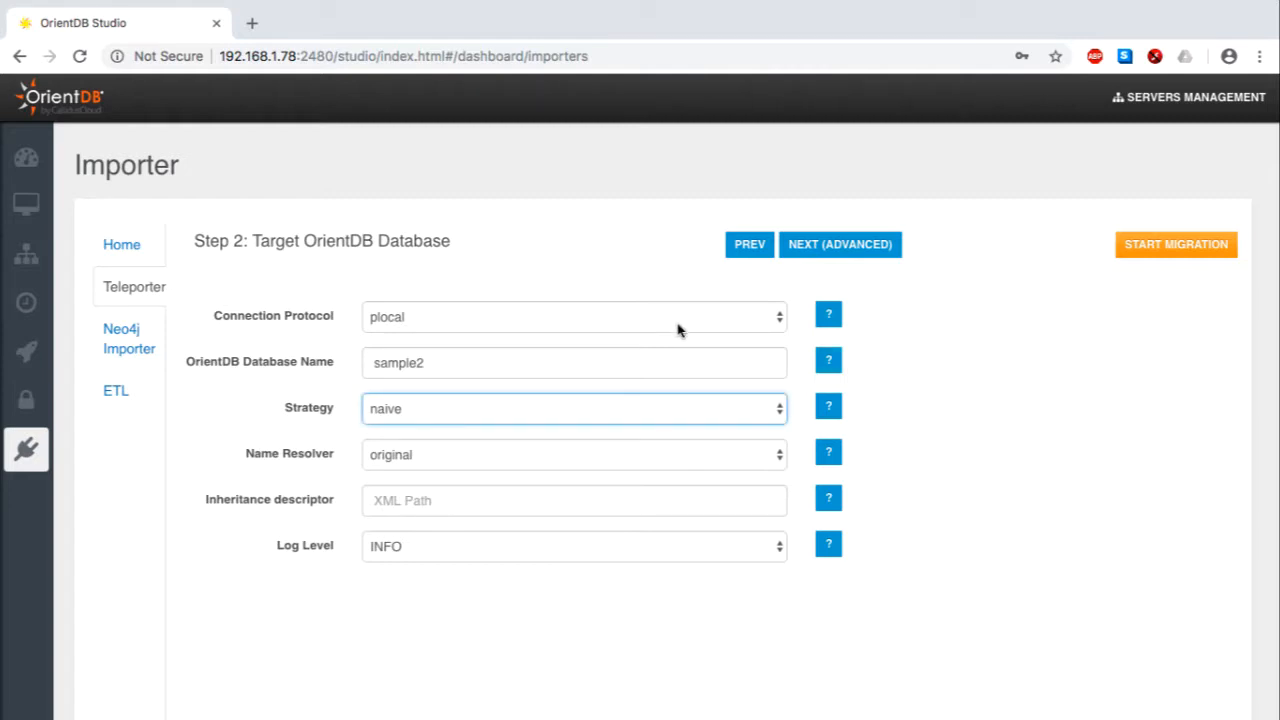
{"action": "mouse_move", "coordinate": [688, 336]}
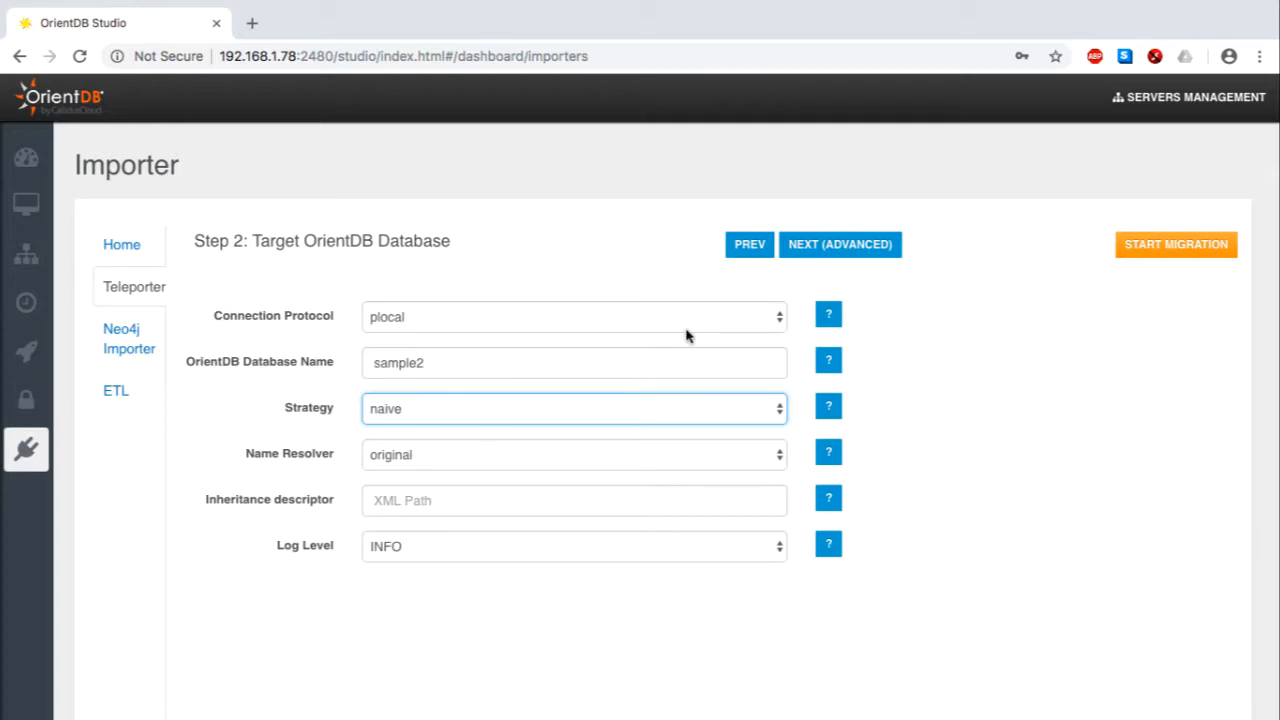
{"action": "left_click", "coordinate": [828, 406]}
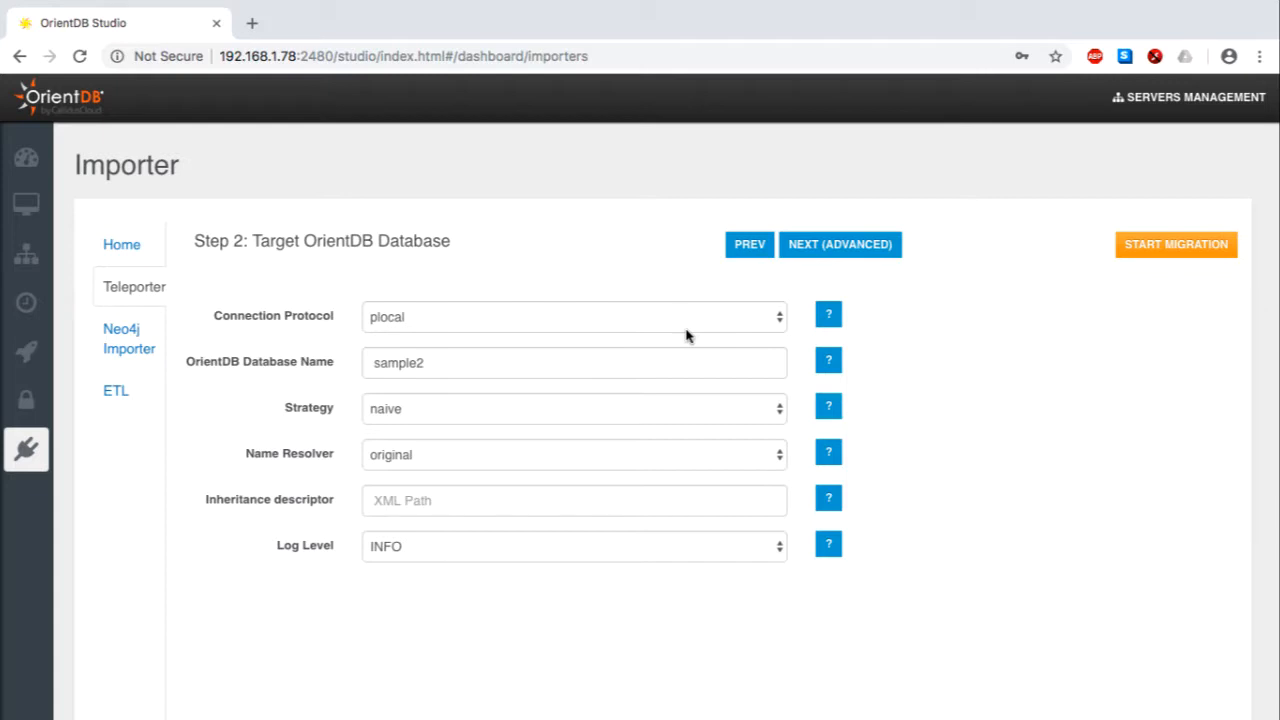
{"action": "left_click", "coordinate": [572, 454]}
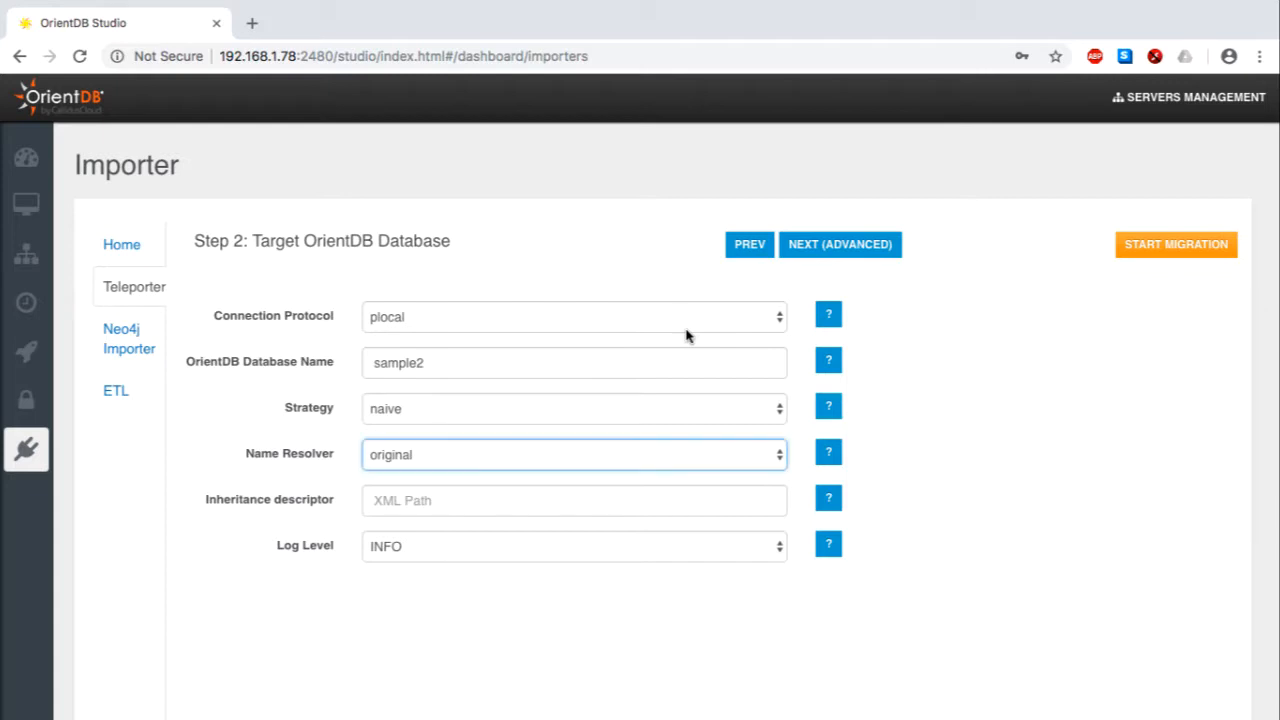
{"action": "left_click", "coordinate": [572, 454]}
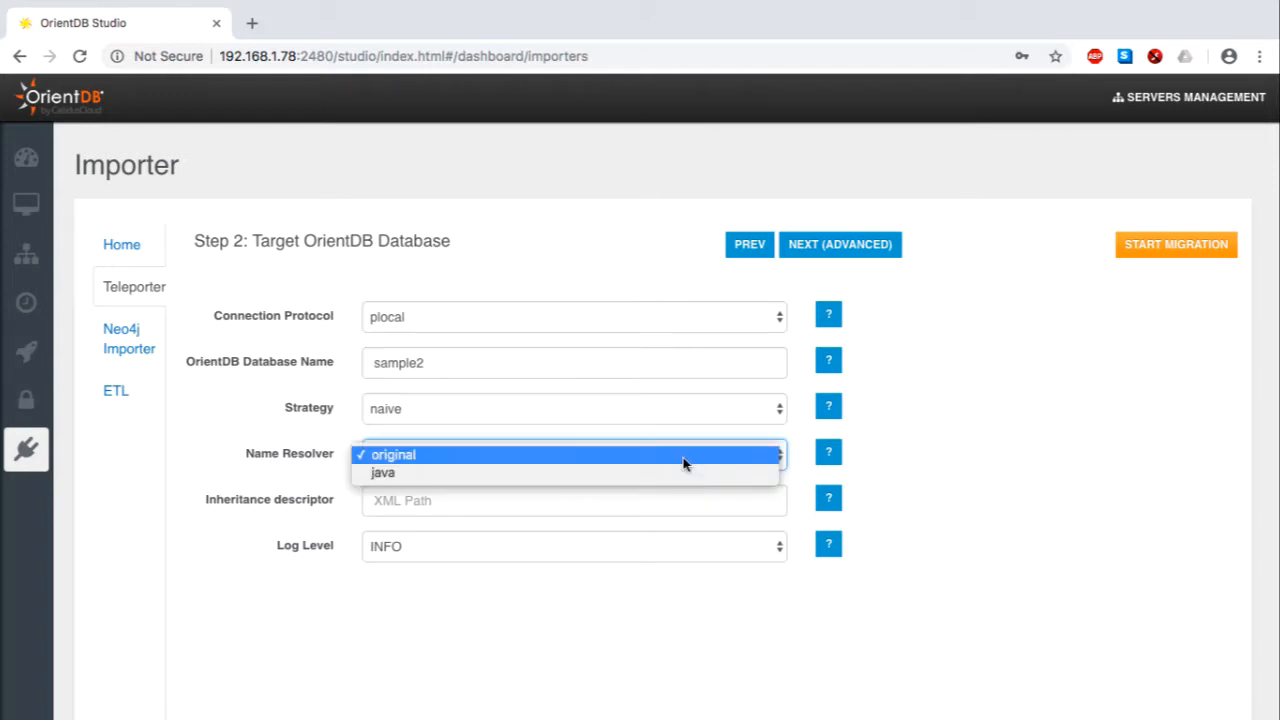
{"action": "mouse_move", "coordinate": [684, 464]}
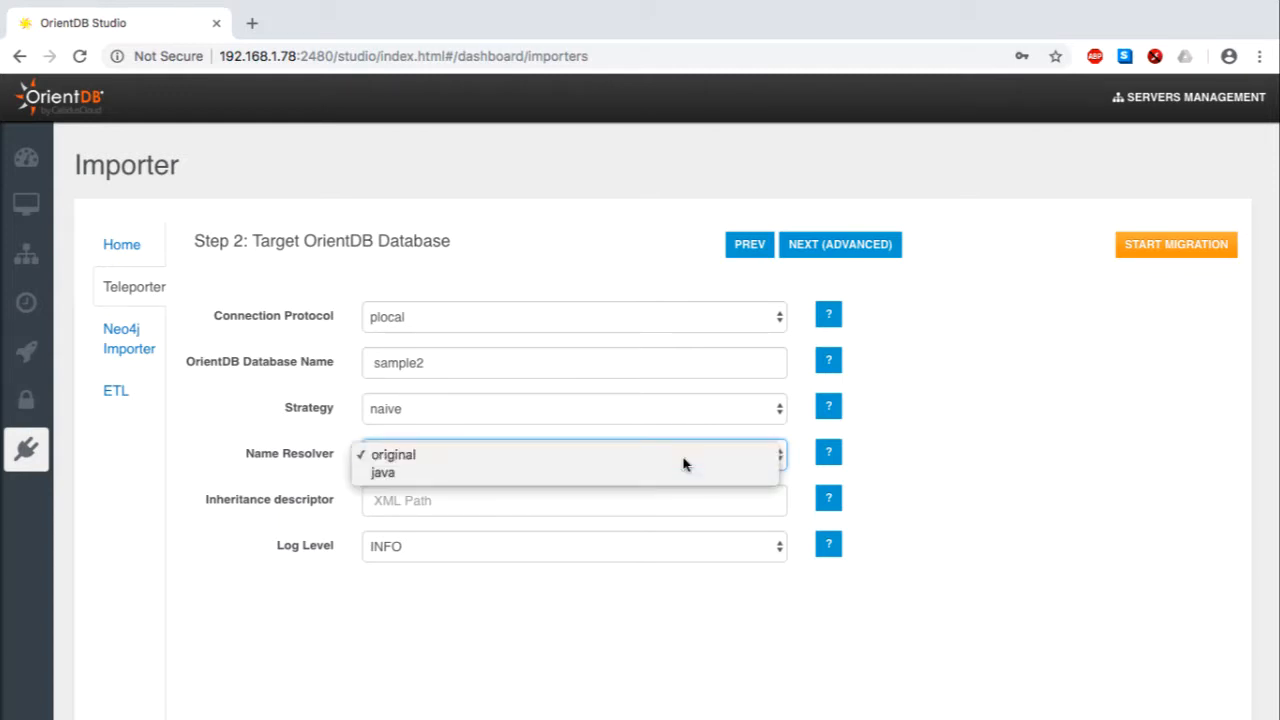
{"action": "left_click", "coordinate": [392, 454]}
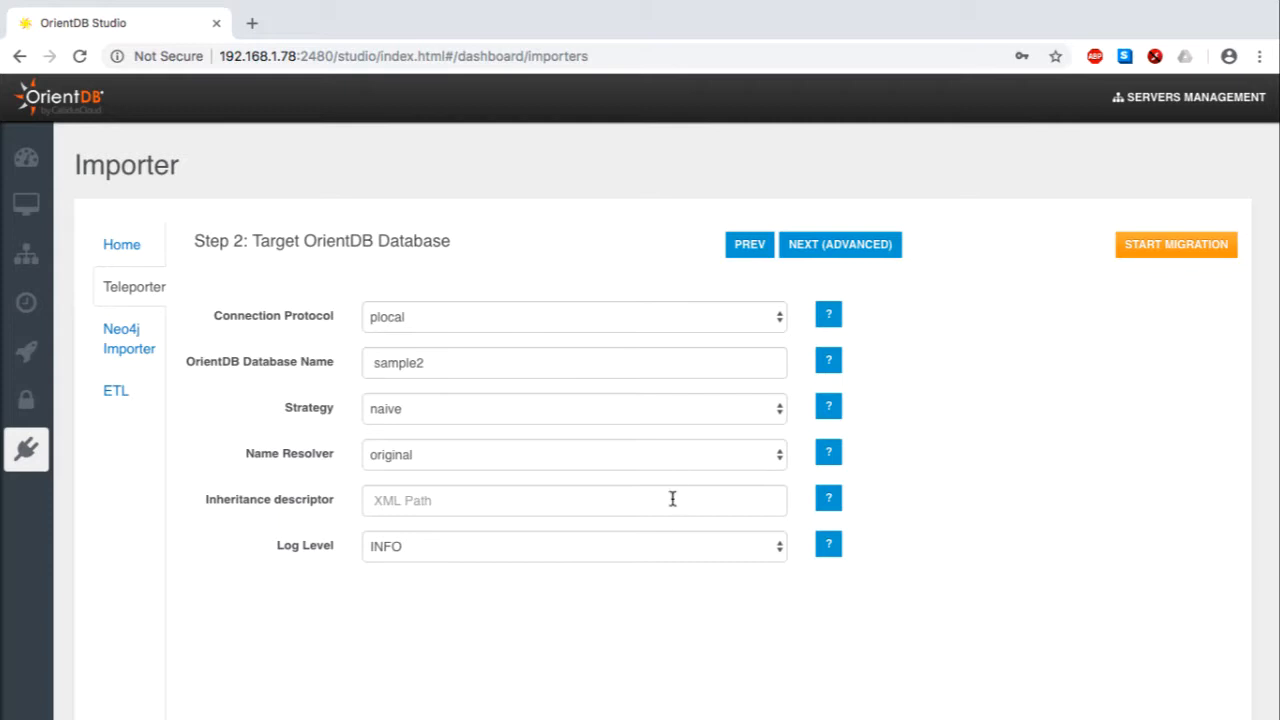
{"action": "left_click", "coordinate": [572, 544]}
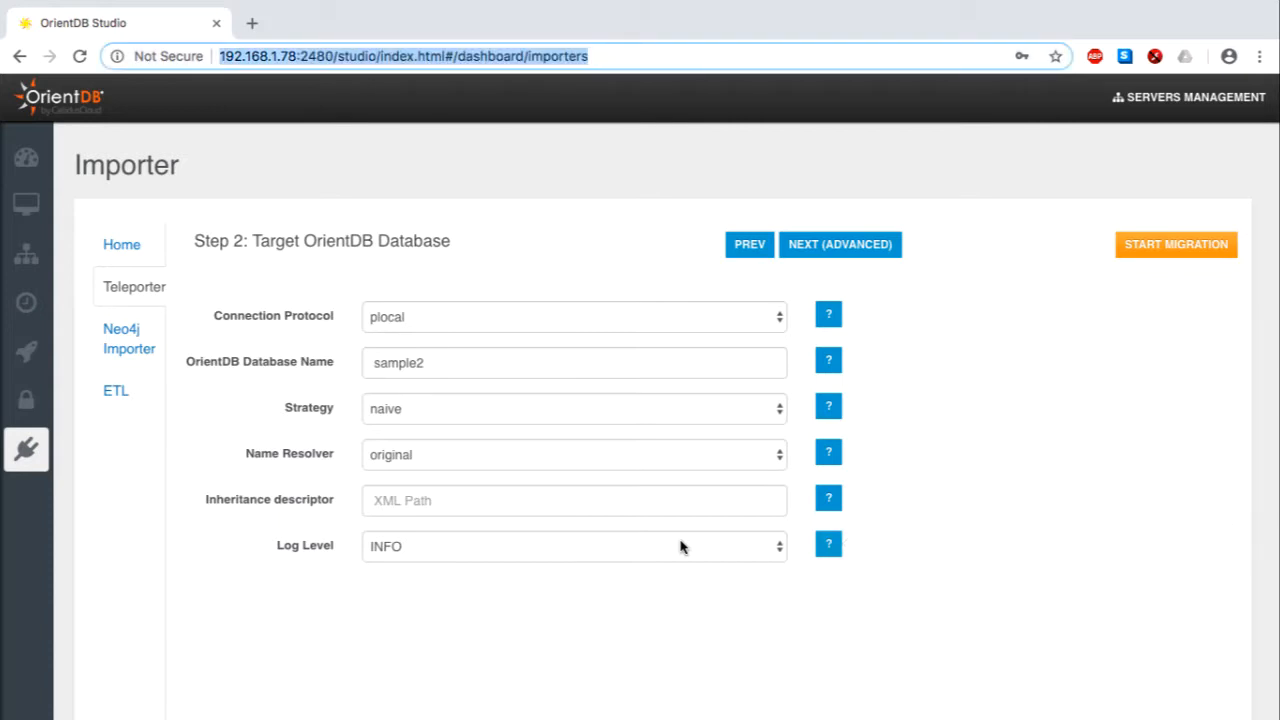
{"action": "mouse_move", "coordinate": [856, 378]}
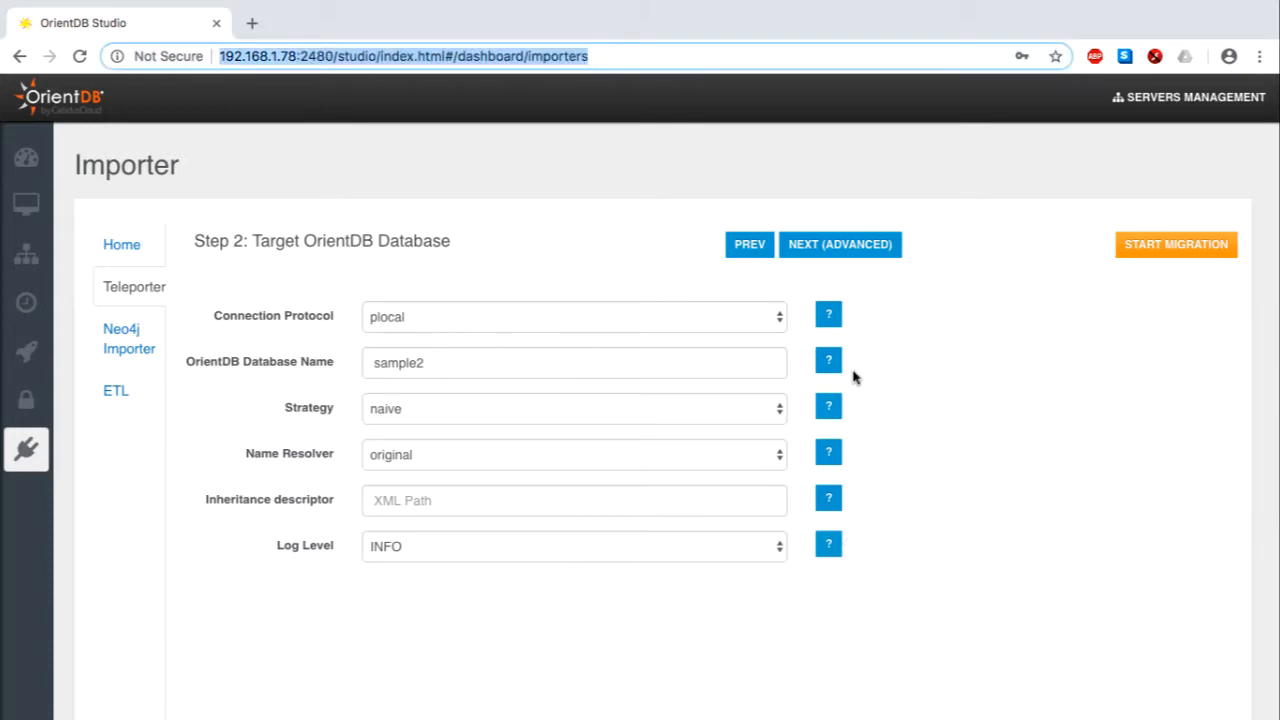
Include clients, clients_flights and flights in the migration filter, leaving packages out
{"action": "left_click", "coordinate": [840, 244]}
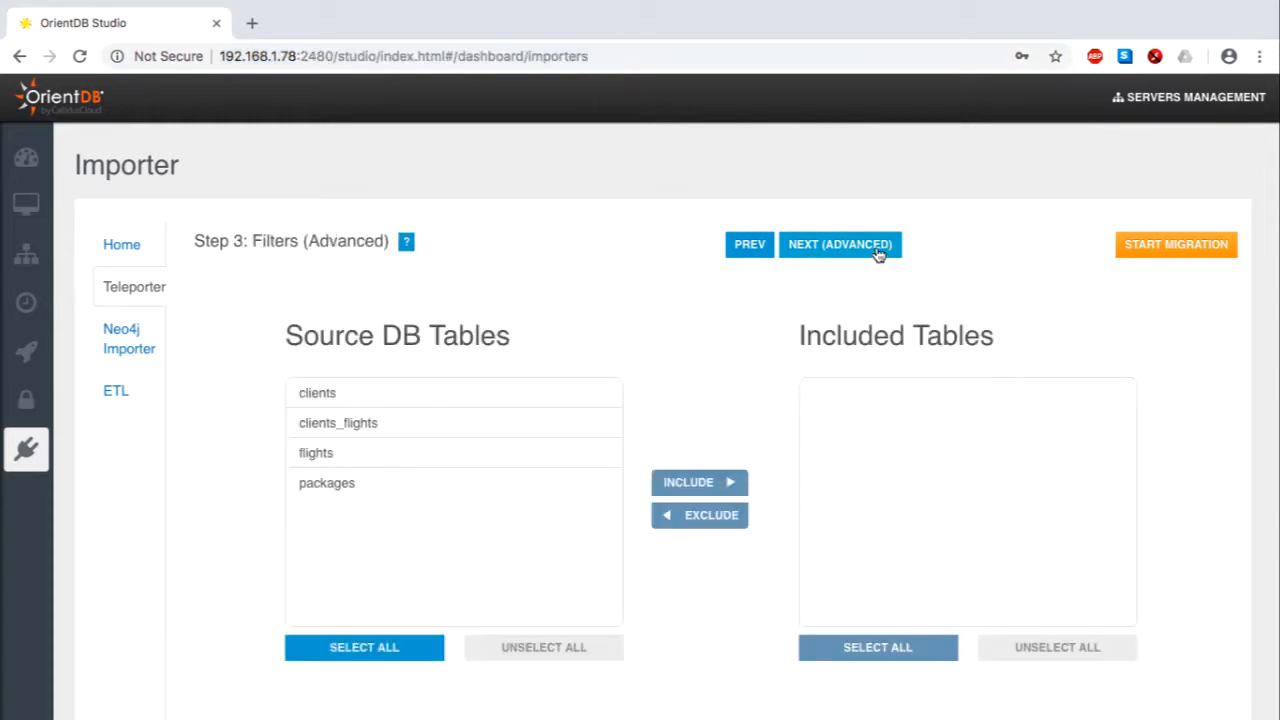
{"action": "mouse_move", "coordinate": [544, 376]}
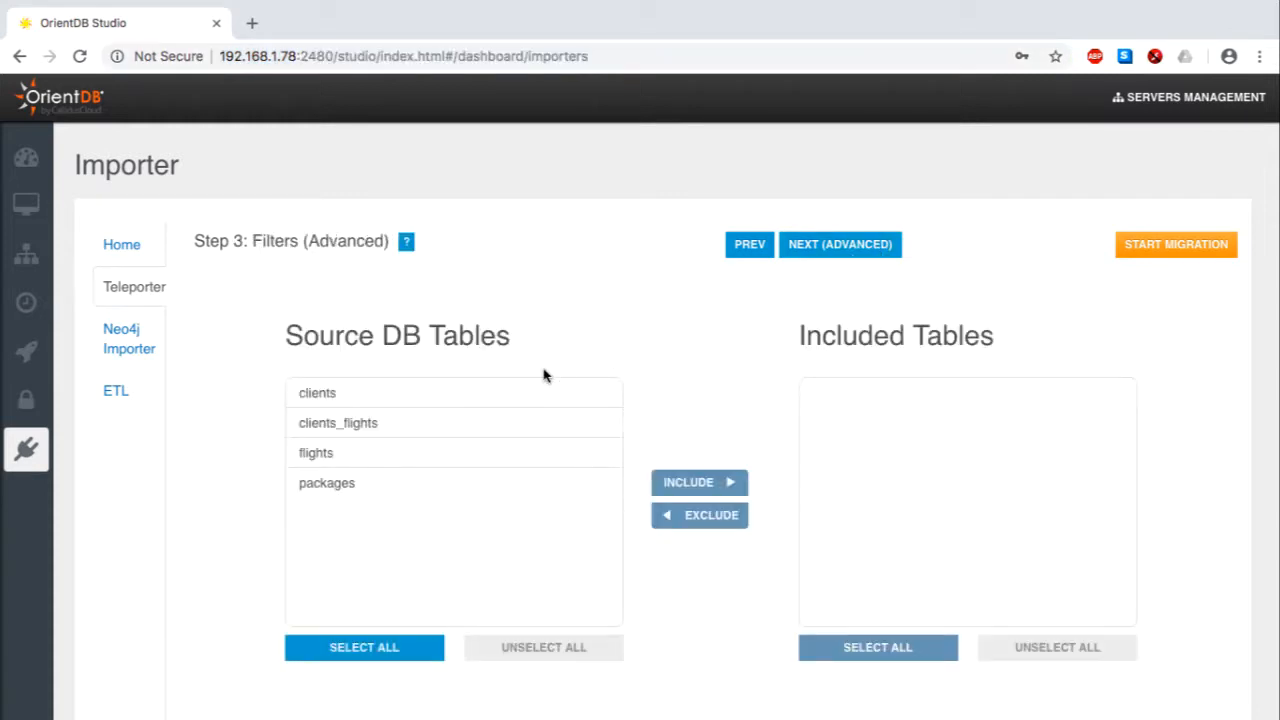
{"action": "left_click", "coordinate": [364, 648]}
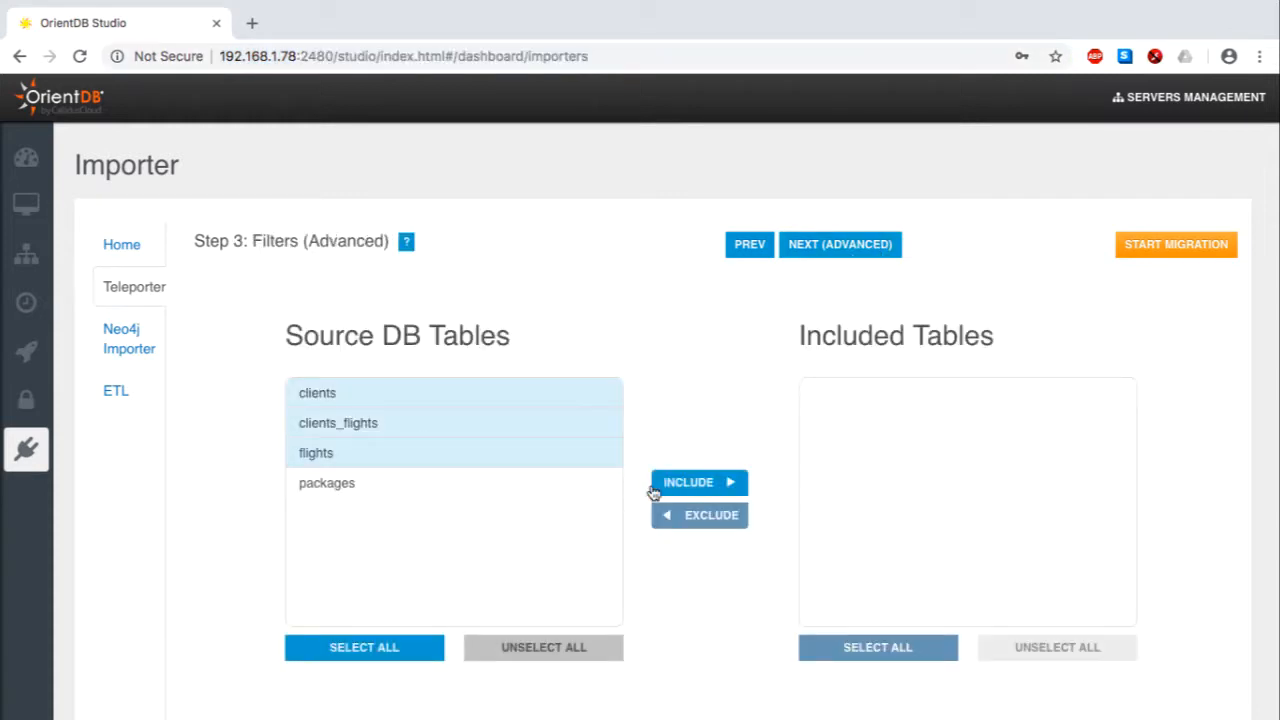
{"action": "left_click", "coordinate": [700, 482]}
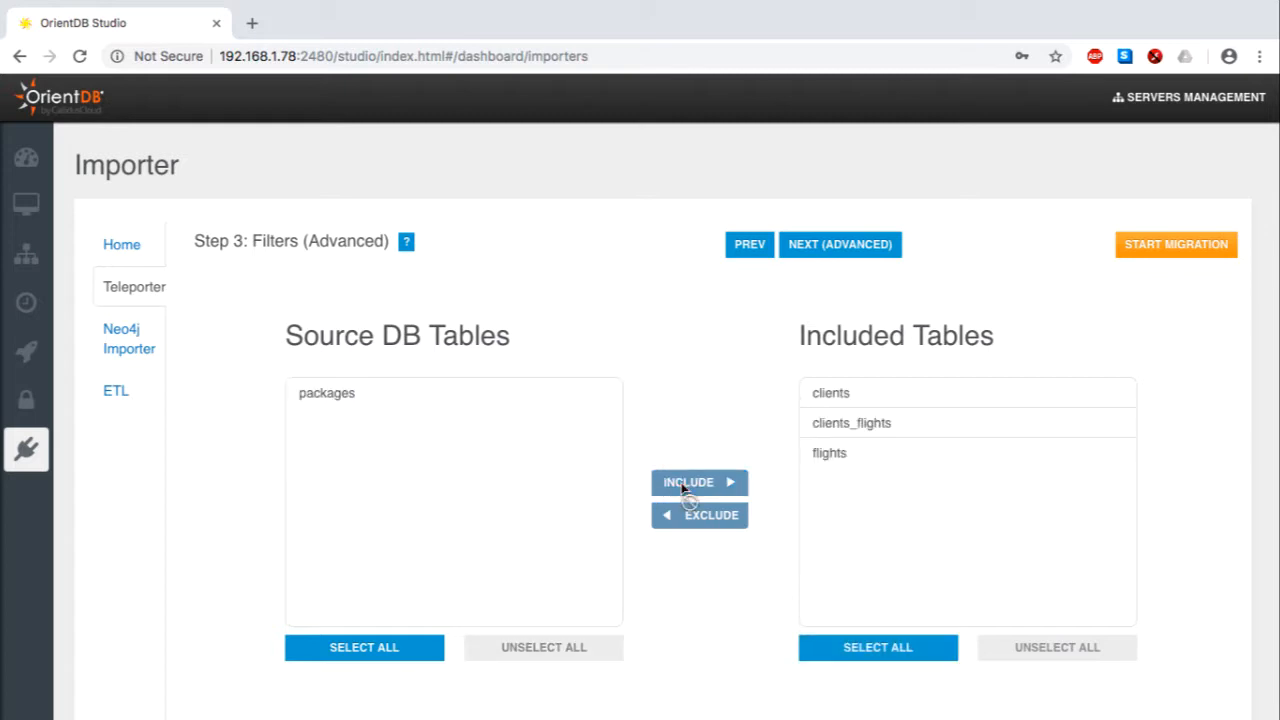
{"action": "mouse_move", "coordinate": [744, 540]}
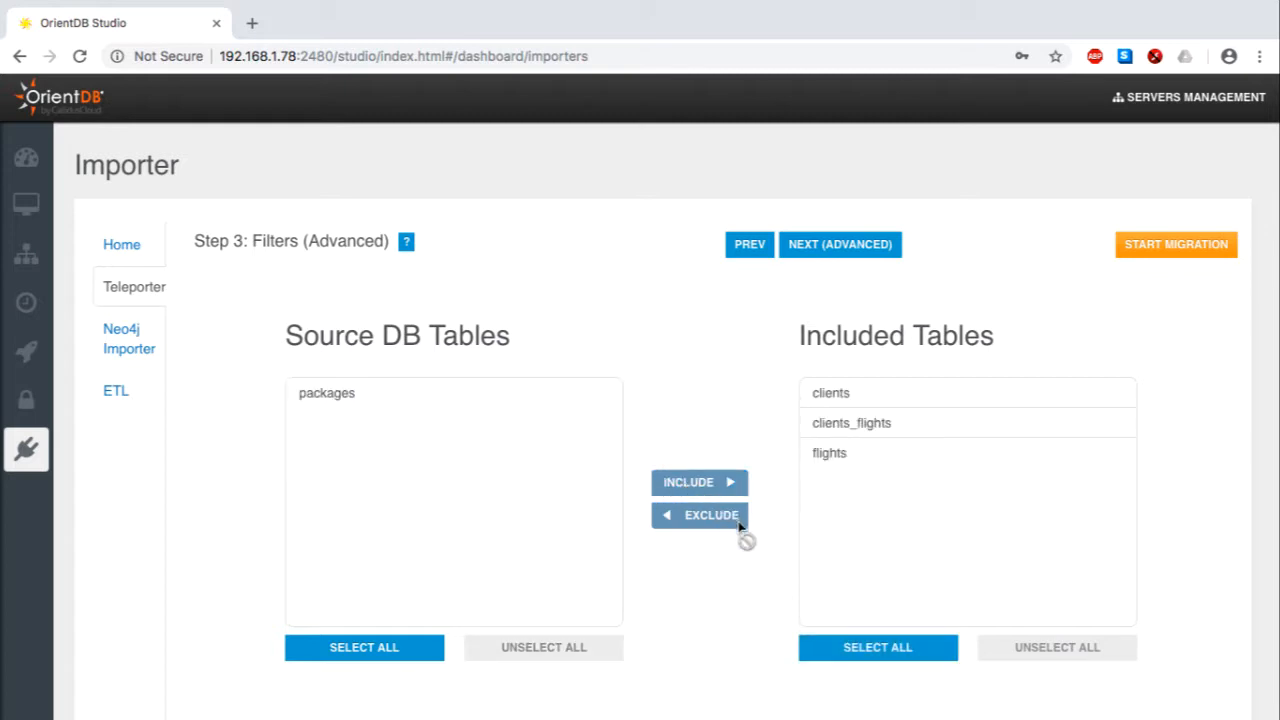
Reach the model mapping step and show the graph model legend via Actions
{"action": "left_click", "coordinate": [840, 244]}
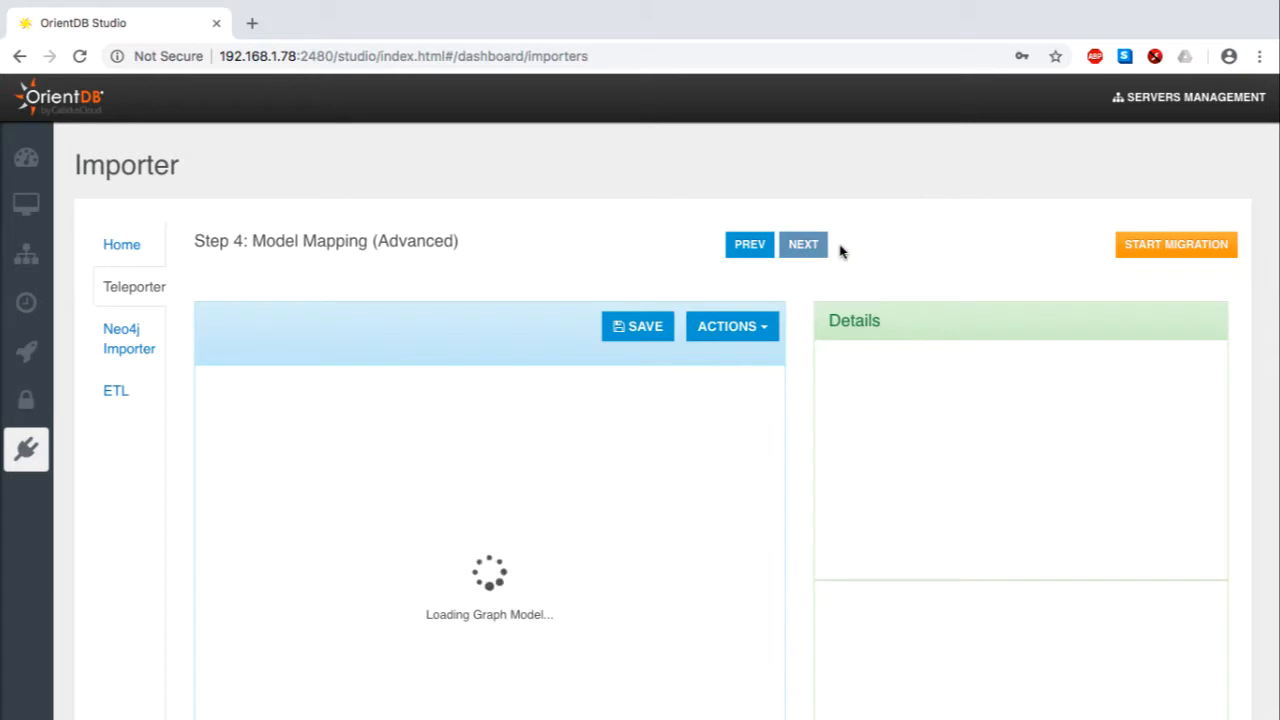
{"action": "mouse_move", "coordinate": [532, 440]}
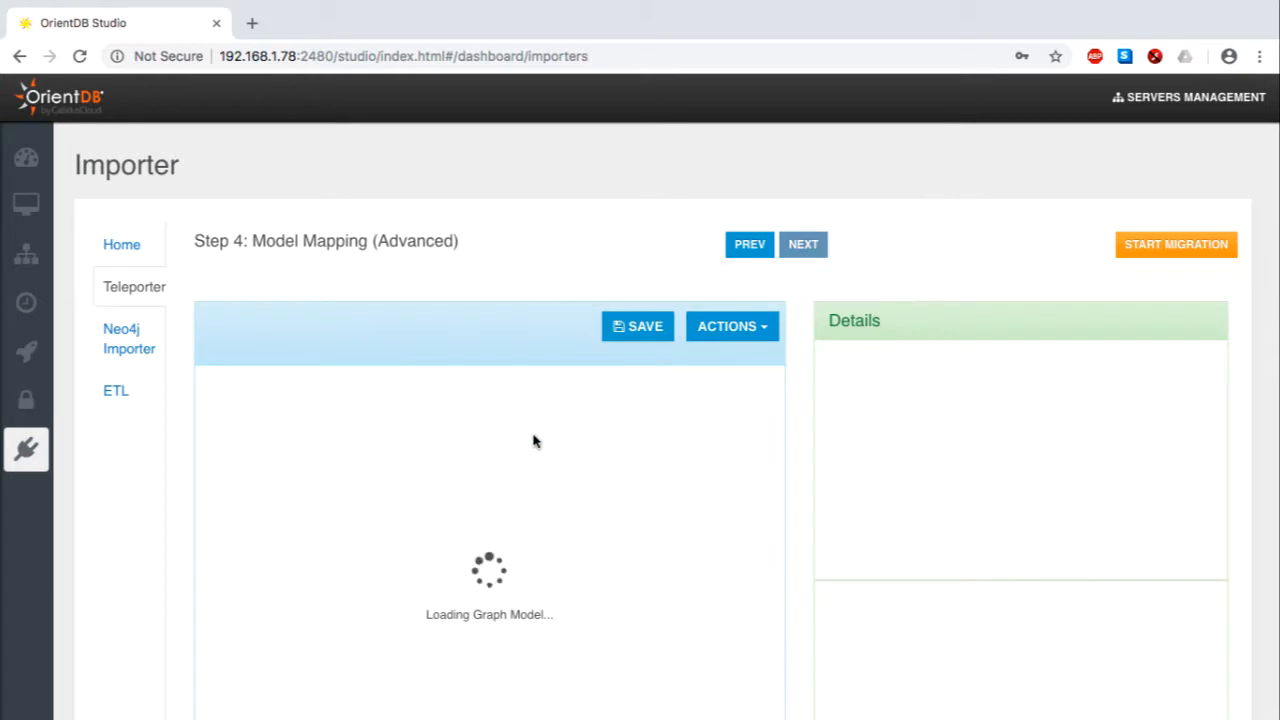
{"action": "scroll", "scroll_direction": "up", "scroll_amount": 3}
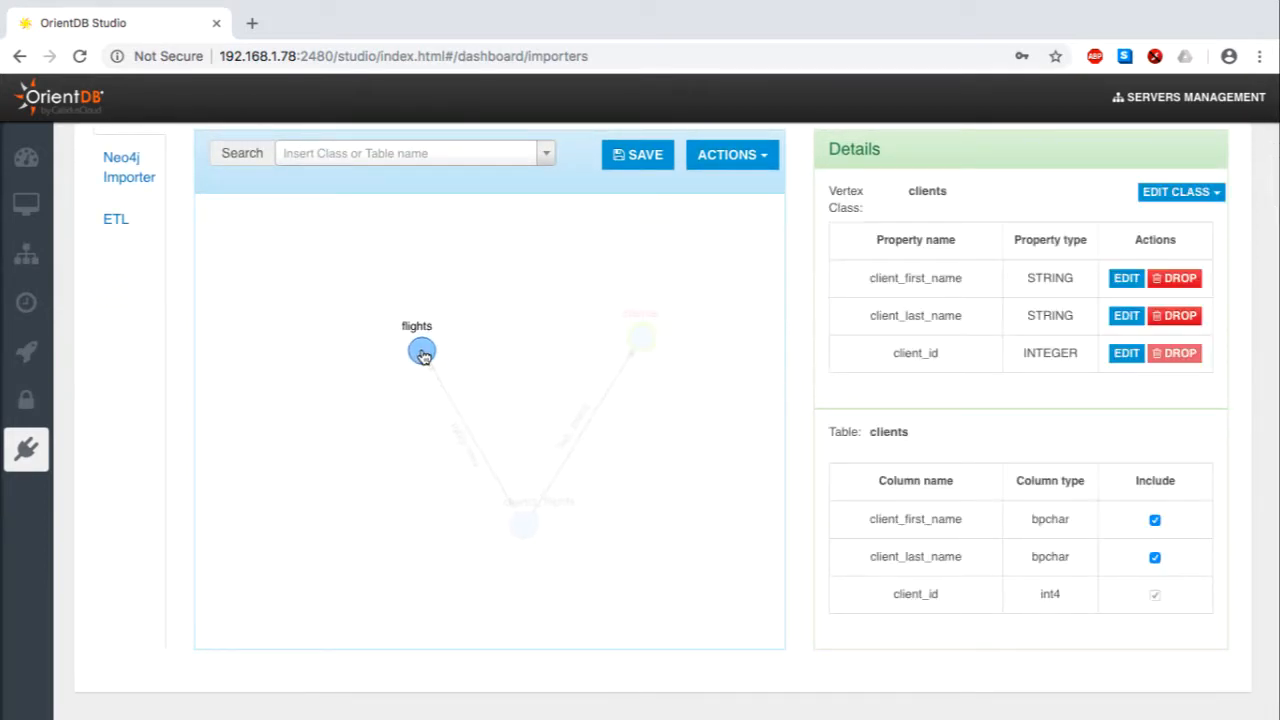
{"action": "left_click", "coordinate": [732, 154]}
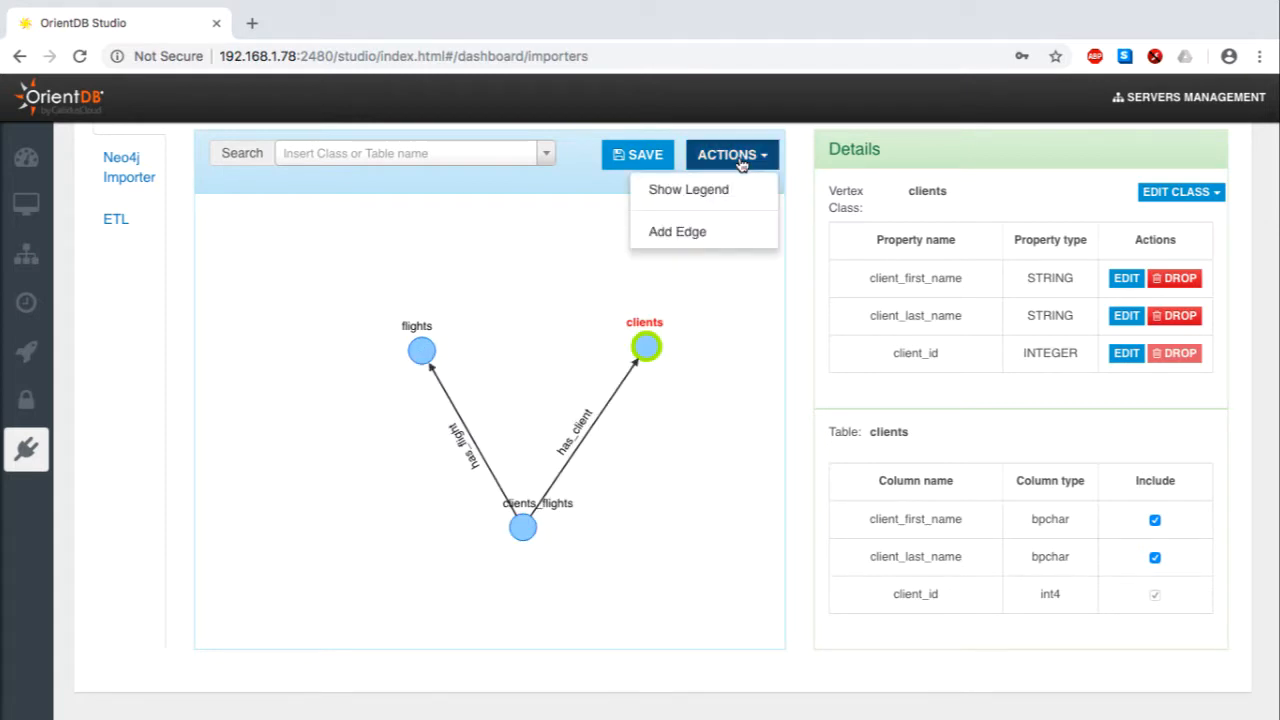
{"action": "mouse_move", "coordinate": [688, 188]}
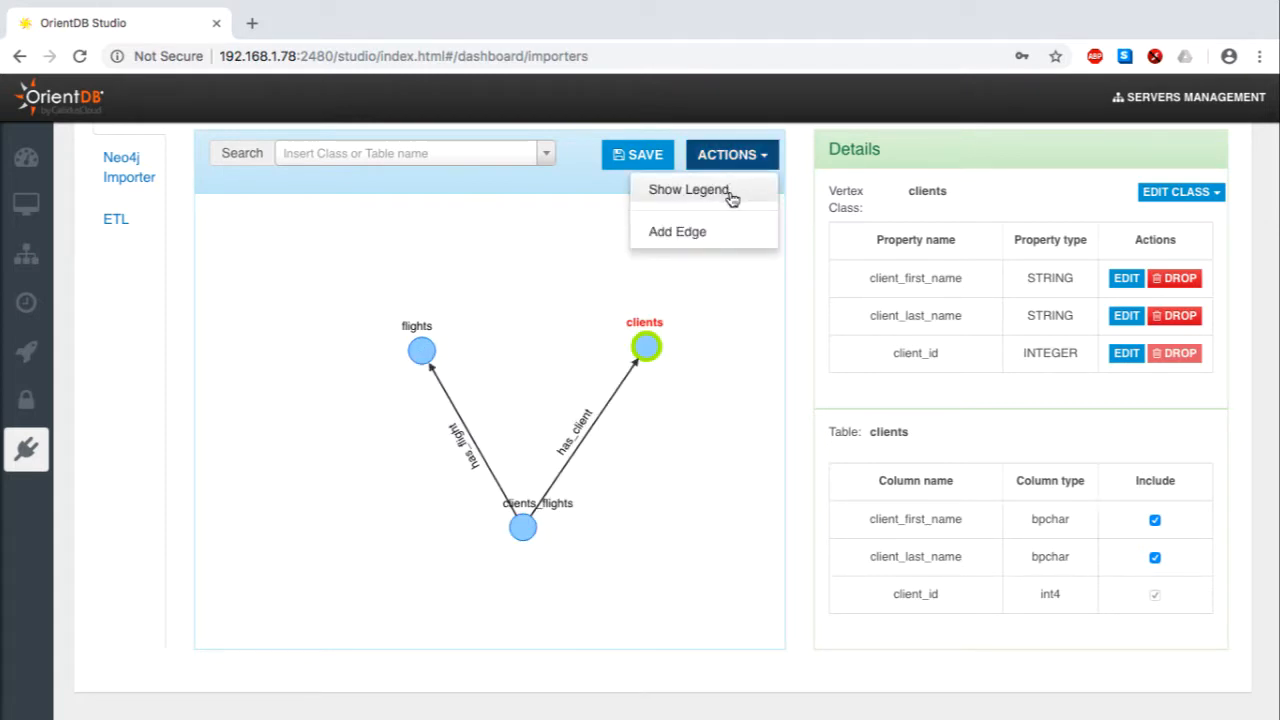
{"action": "left_click", "coordinate": [688, 188]}
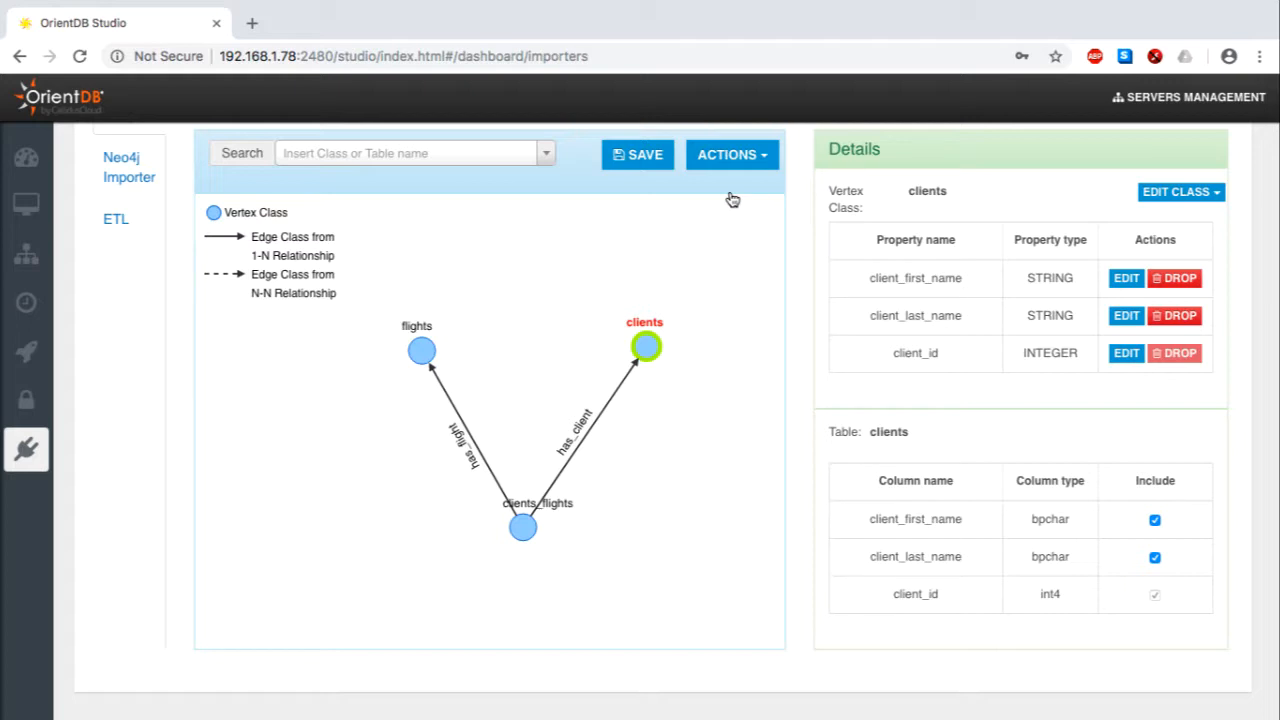
{"action": "mouse_move", "coordinate": [732, 198]}
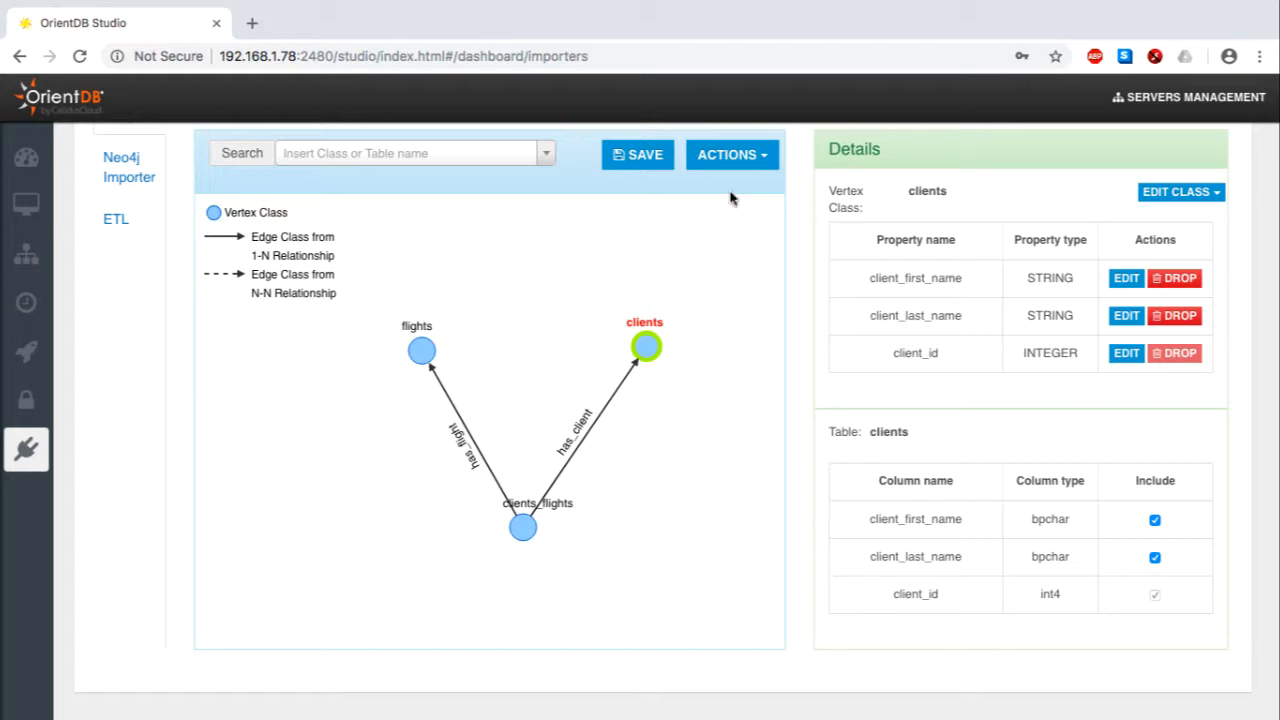
{"action": "mouse_move", "coordinate": [470, 352]}
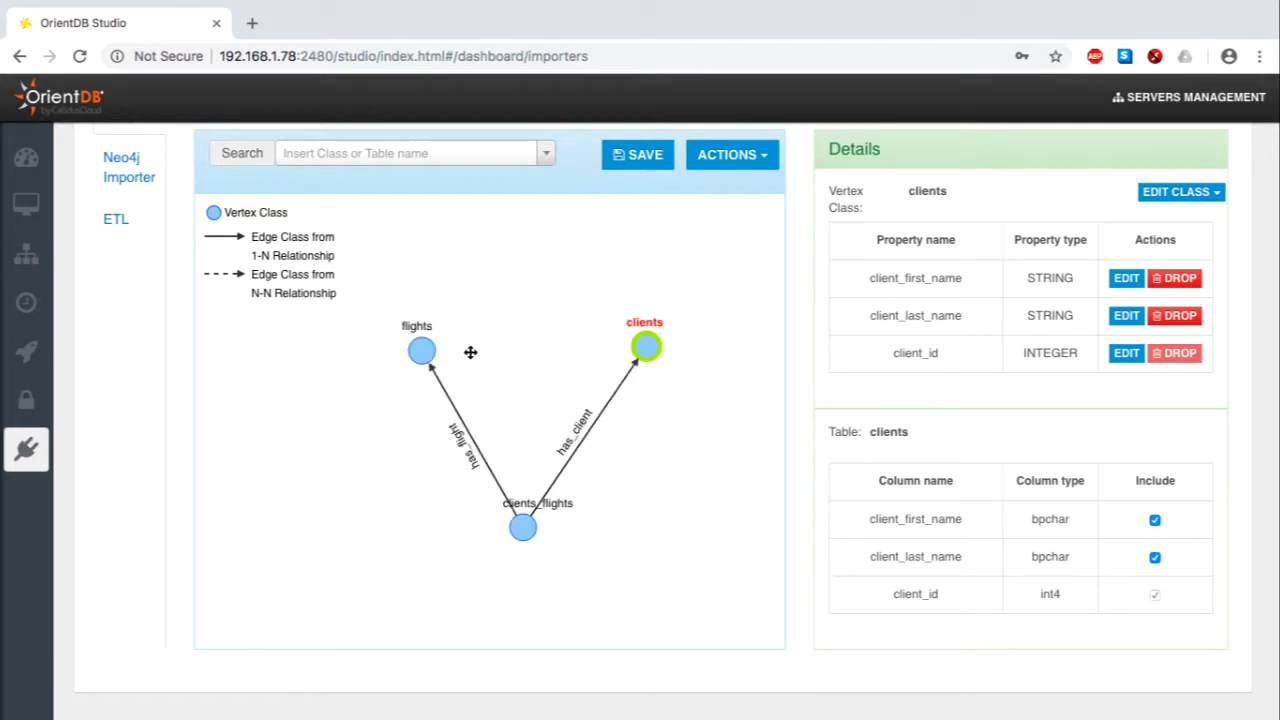
Inspect the has_flight and has_client edges and clients_flights vertex, then start the migration
{"action": "left_click", "coordinate": [420, 350]}
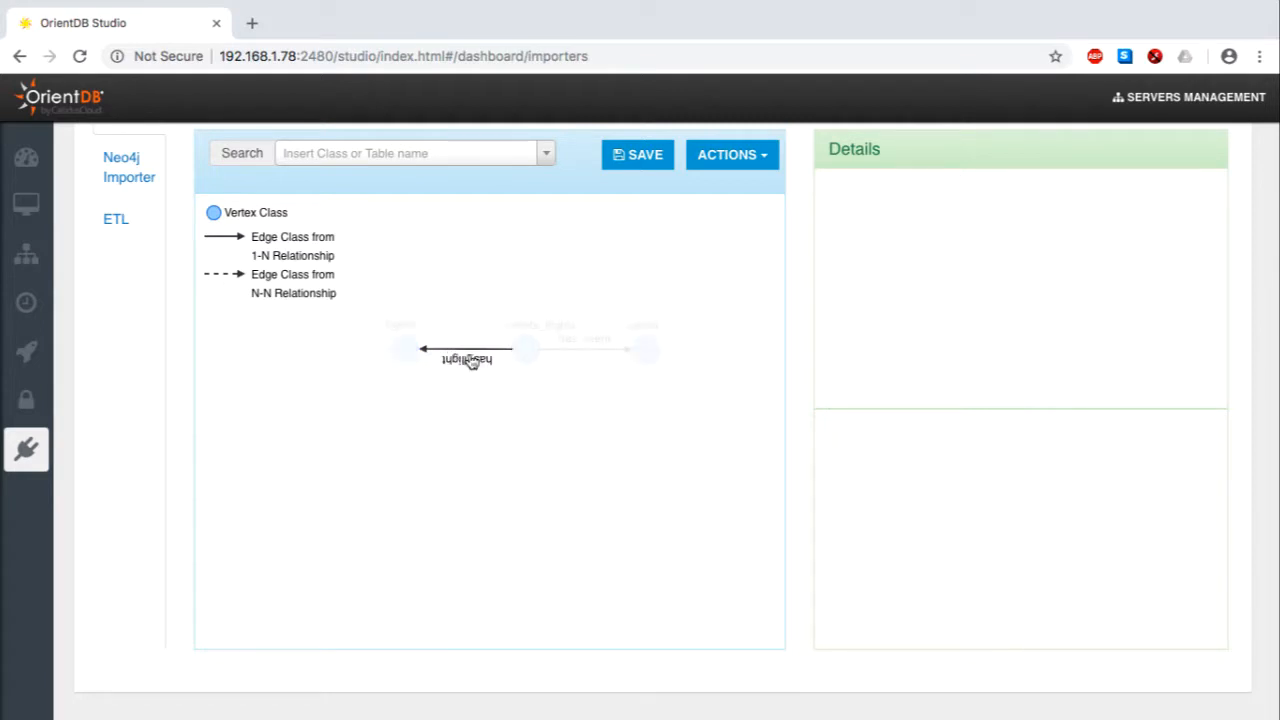
{"action": "left_click", "coordinate": [466, 350]}
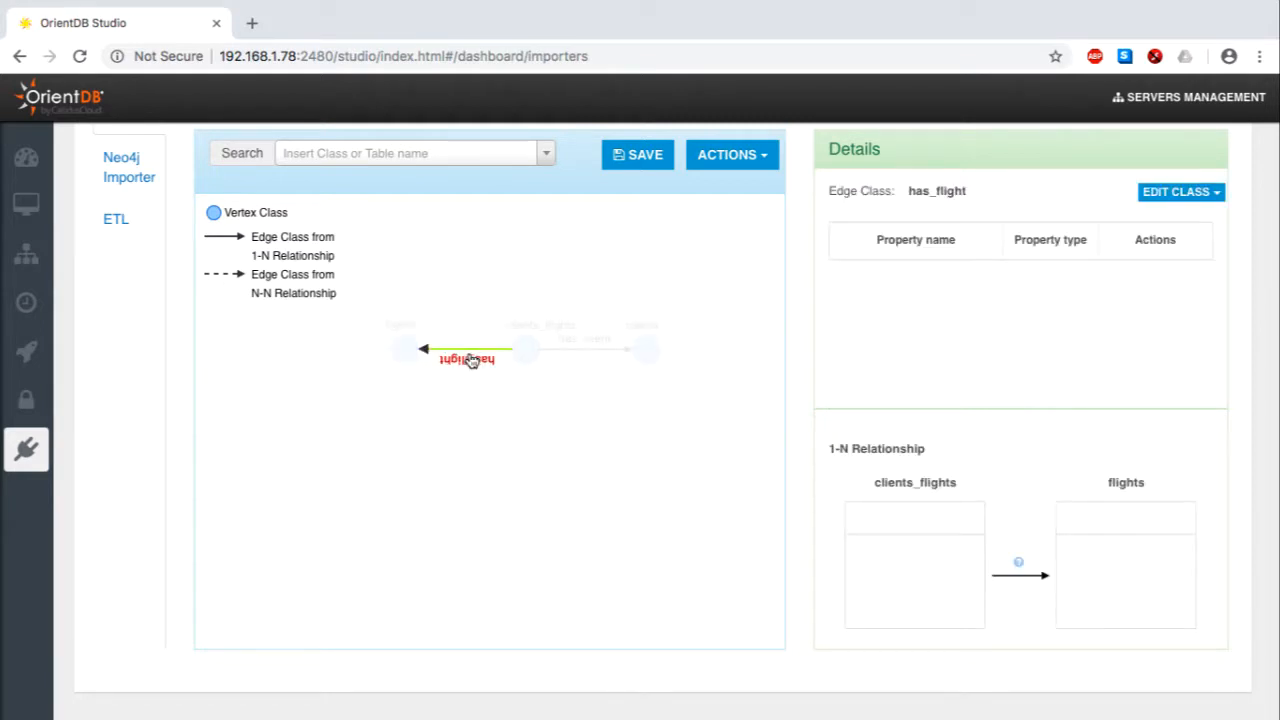
{"action": "left_click", "coordinate": [526, 348]}
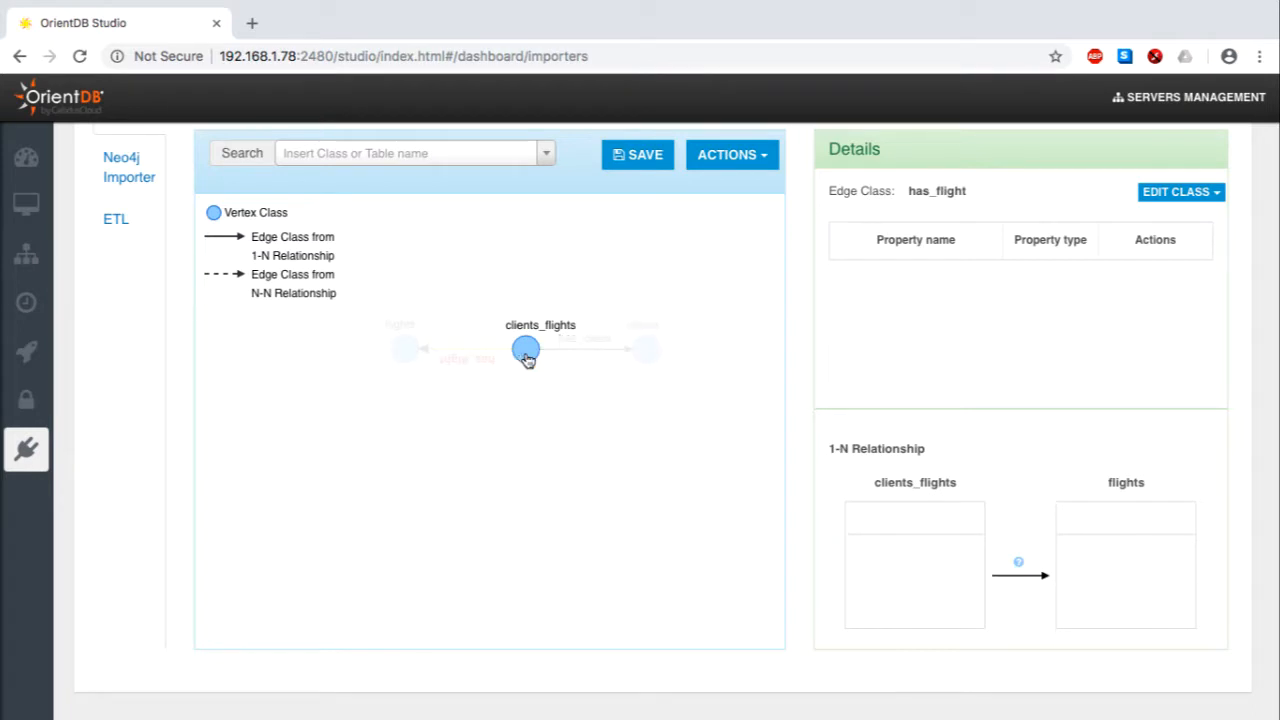
{"action": "left_click", "coordinate": [524, 350]}
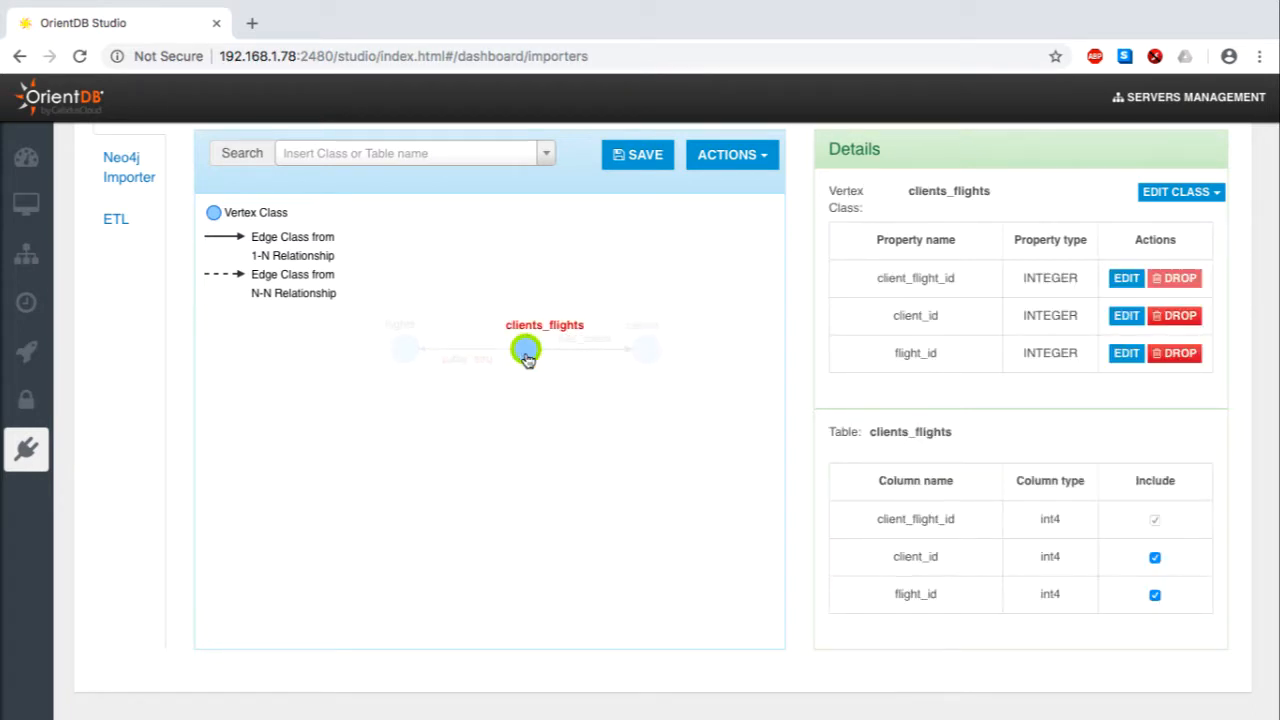
{"action": "left_click", "coordinate": [526, 348]}
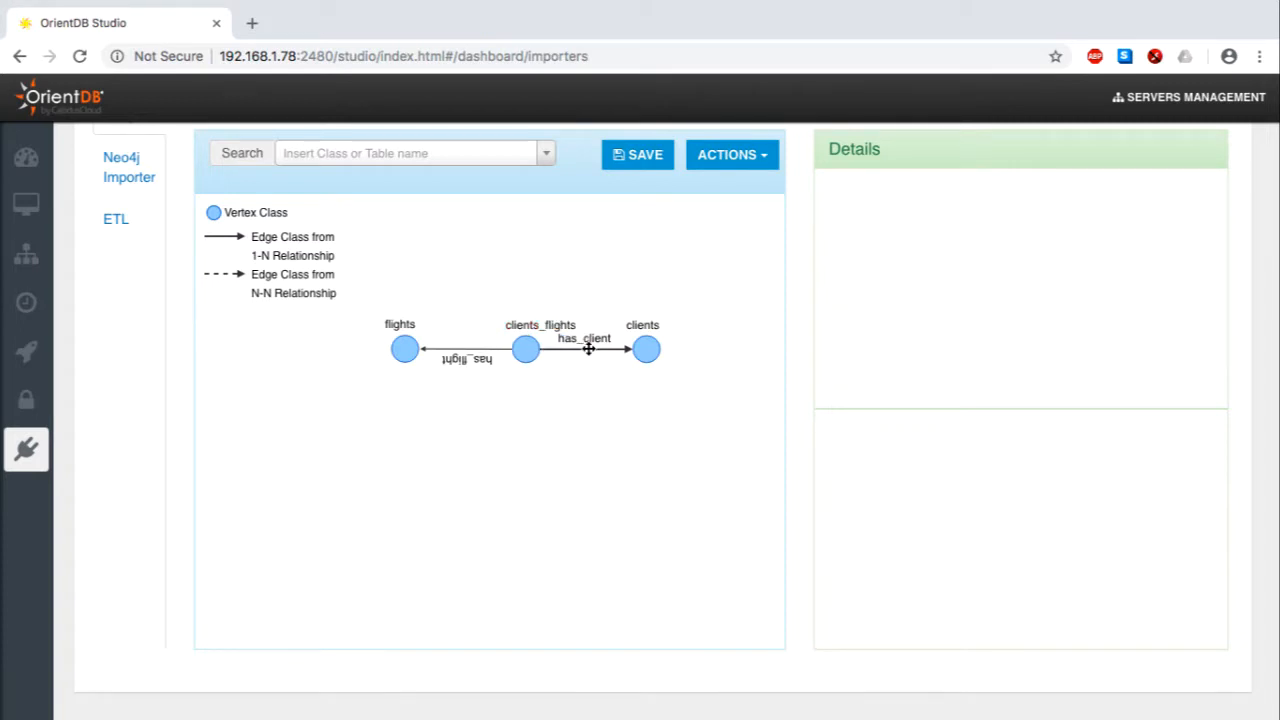
{"action": "left_click", "coordinate": [584, 344]}
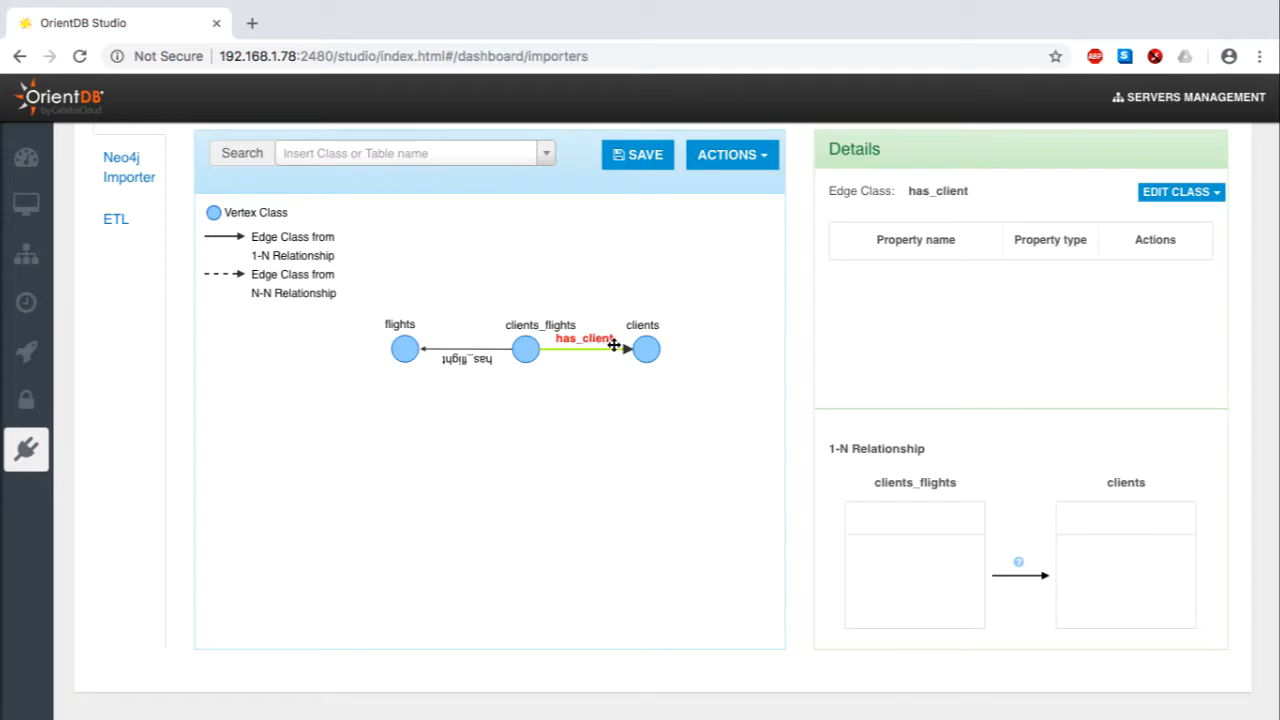
{"action": "left_click", "coordinate": [644, 348]}
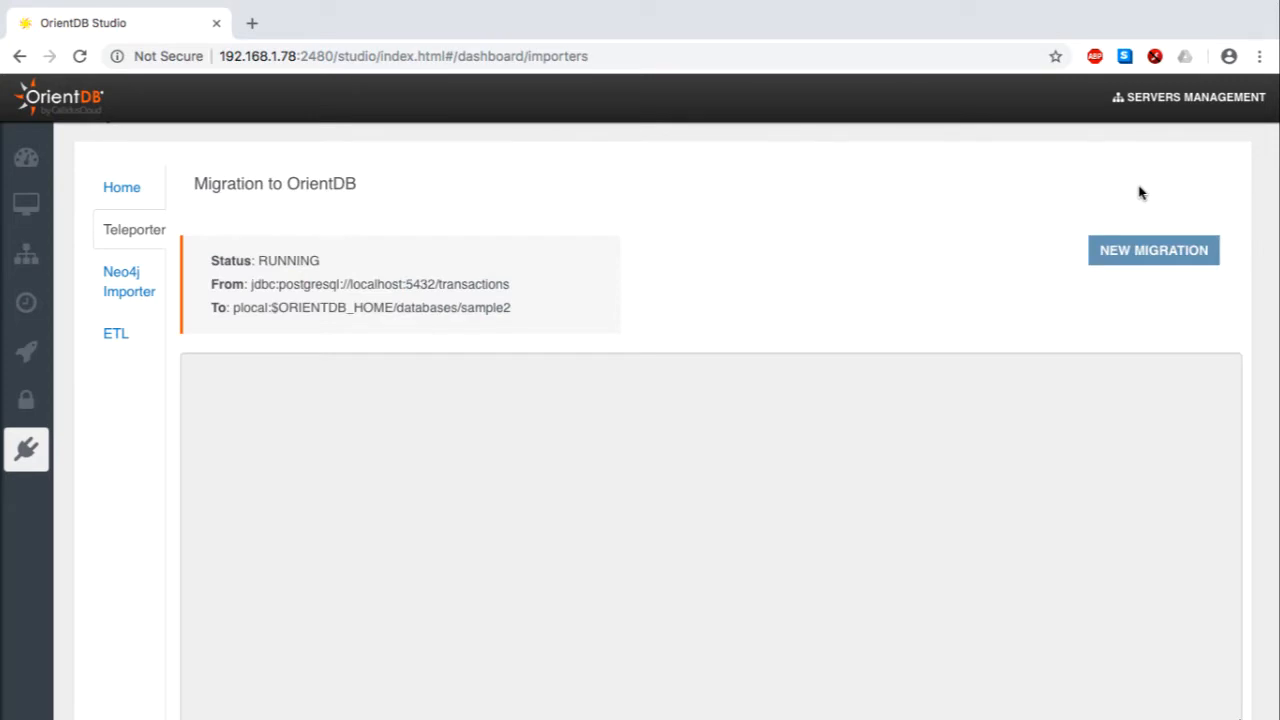
{"action": "mouse_move", "coordinate": [1010, 264]}
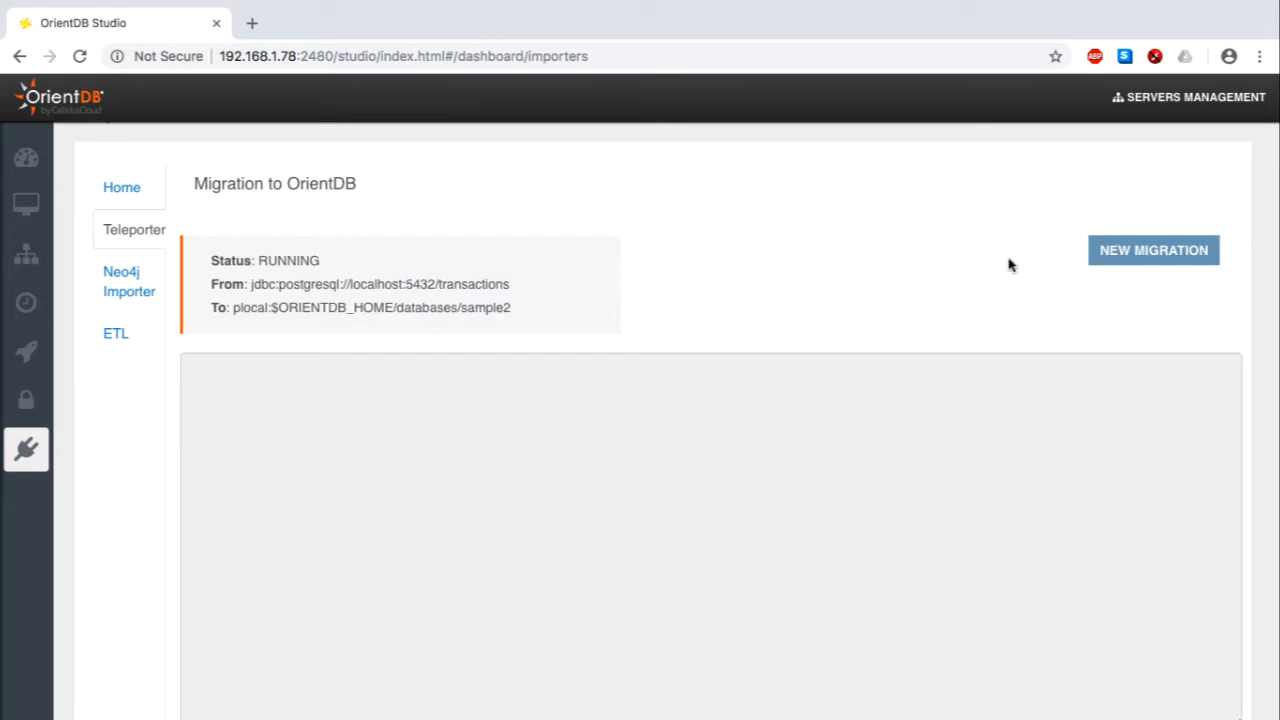
{"action": "mouse_move", "coordinate": [996, 328]}
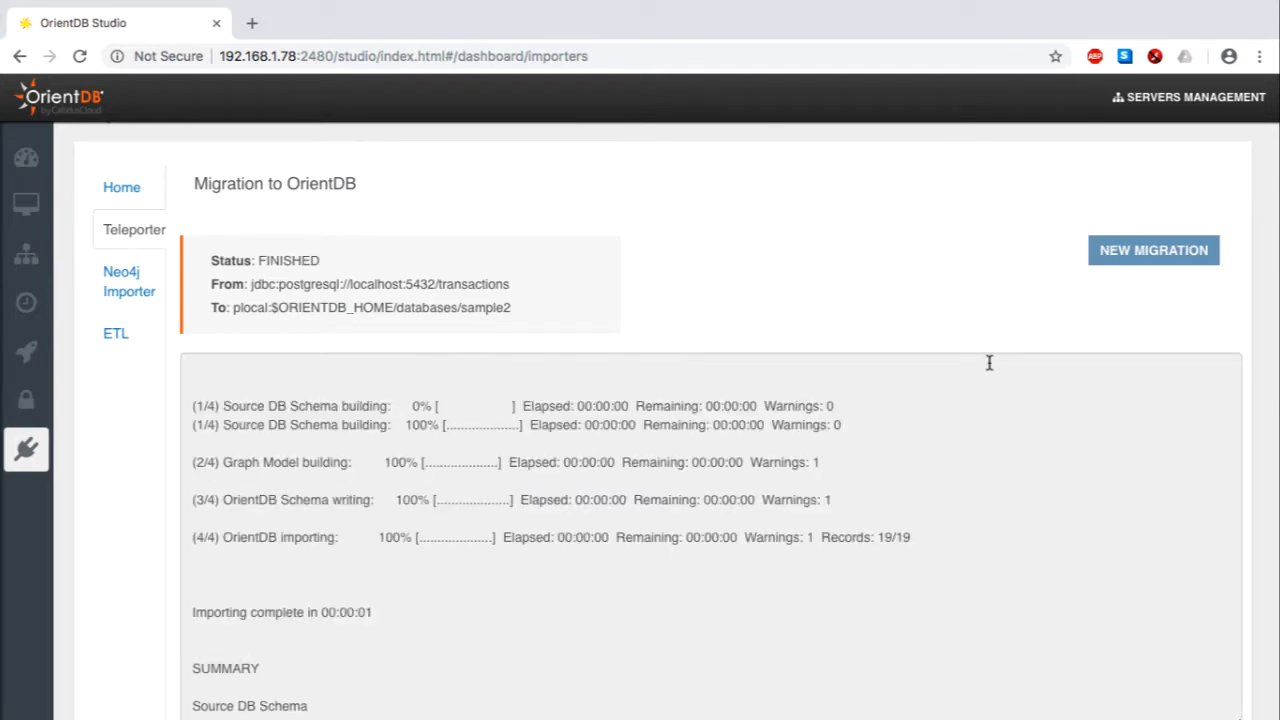
Scroll through the finished migration summary showing 19 vertices and 12 edges added
{"action": "scroll", "scroll_direction": "down", "scroll_amount": 3}
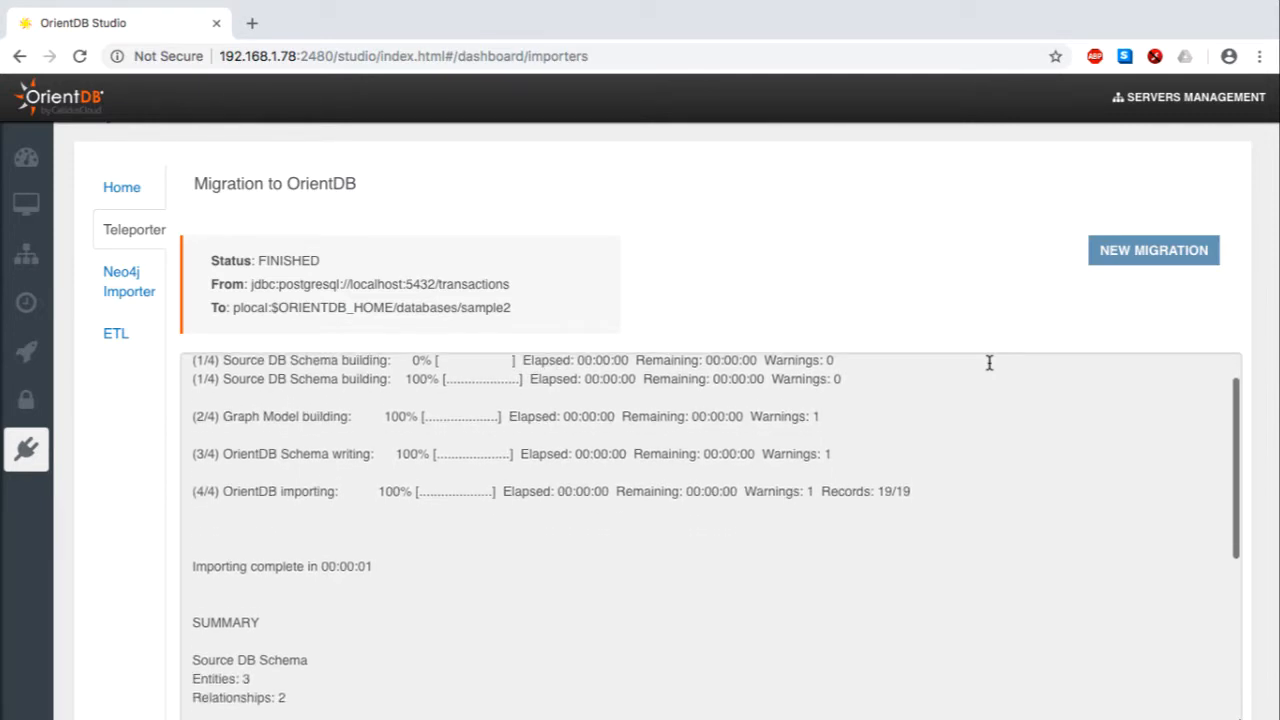
{"action": "scroll", "scroll_direction": "down", "scroll_amount": 3}
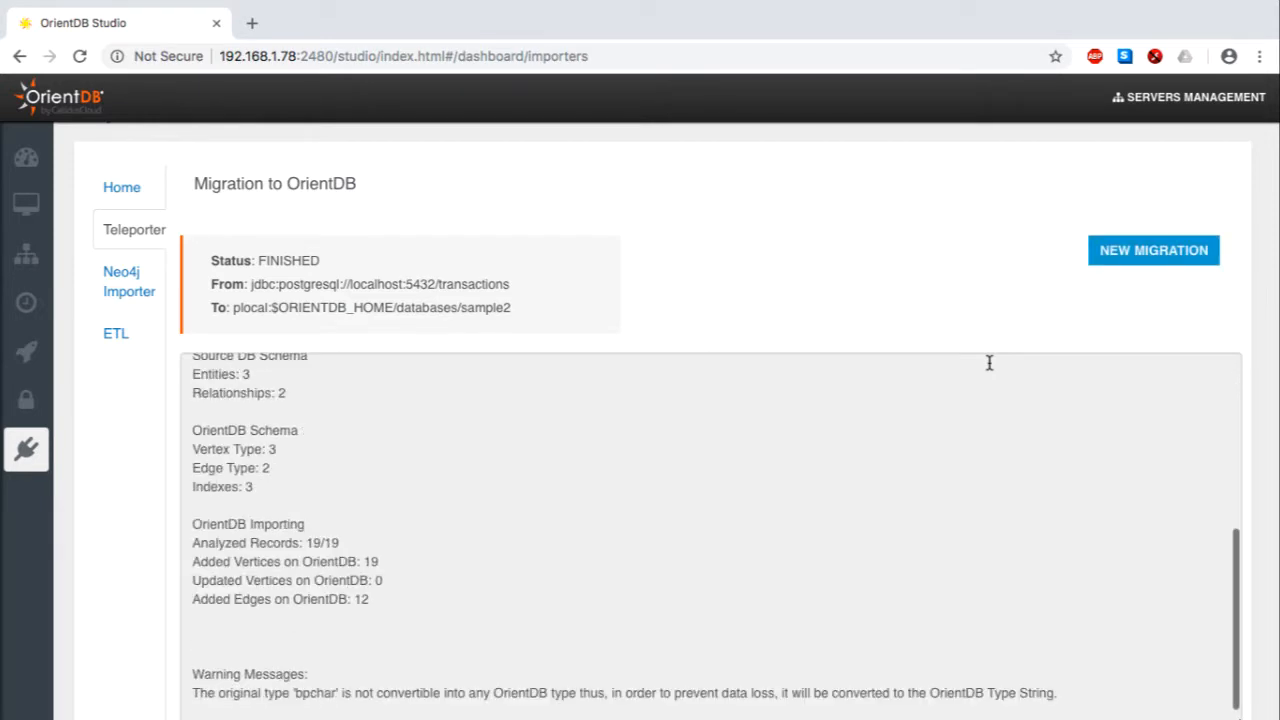
{"action": "scroll", "scroll_direction": "up", "scroll_amount": 3}
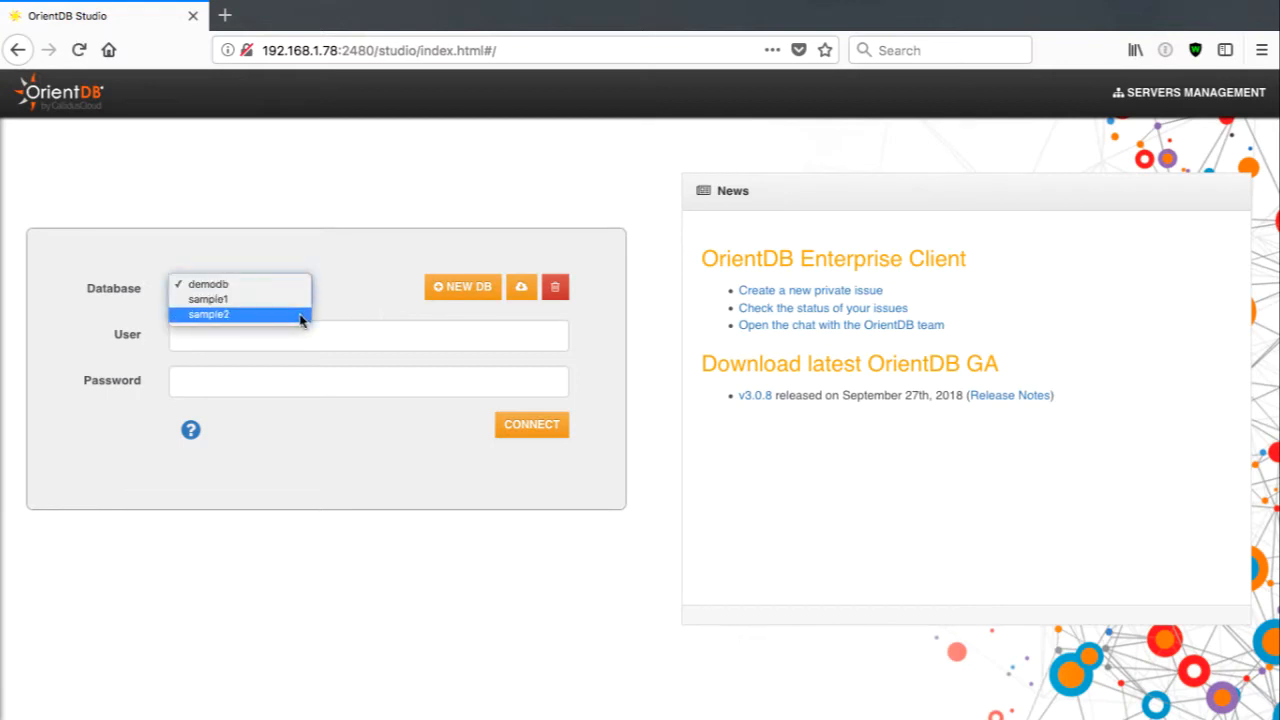
Log into the sample2 database and view its schema manager
{"action": "left_click", "coordinate": [208, 314]}
{"action": "type", "text": "root"}
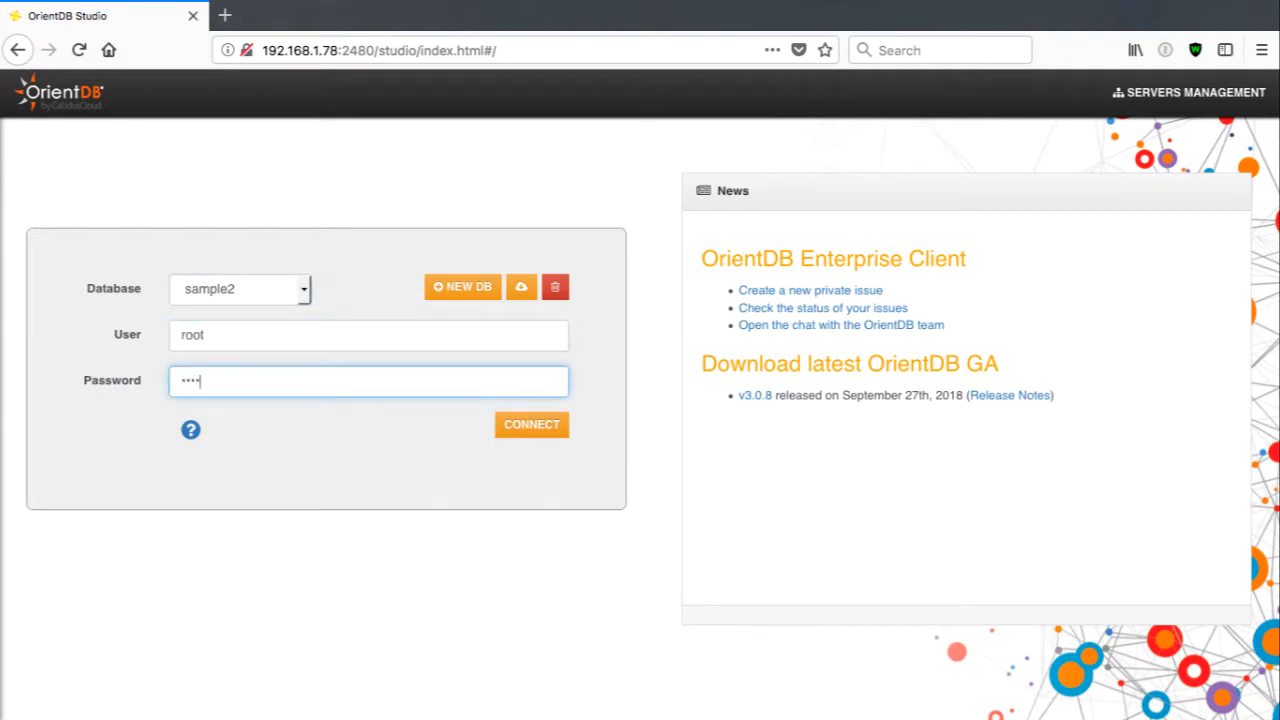
{"action": "left_click", "coordinate": [532, 424]}
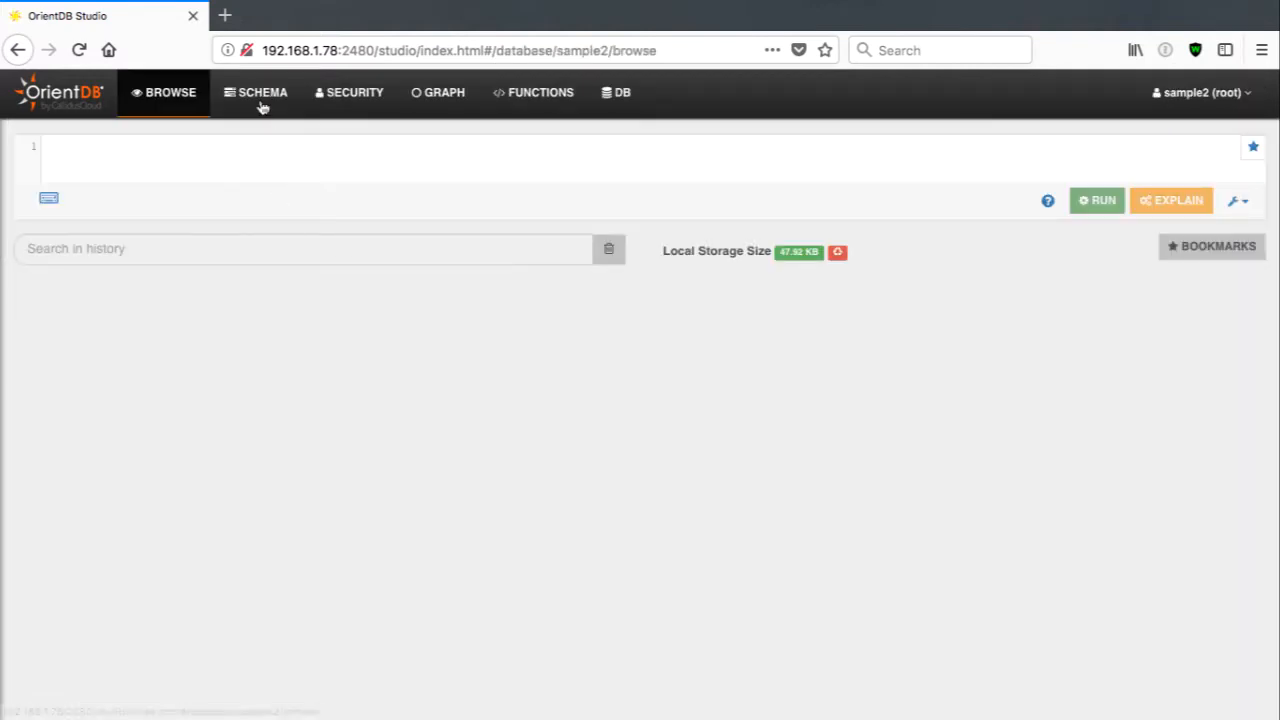
{"action": "left_click", "coordinate": [264, 92]}
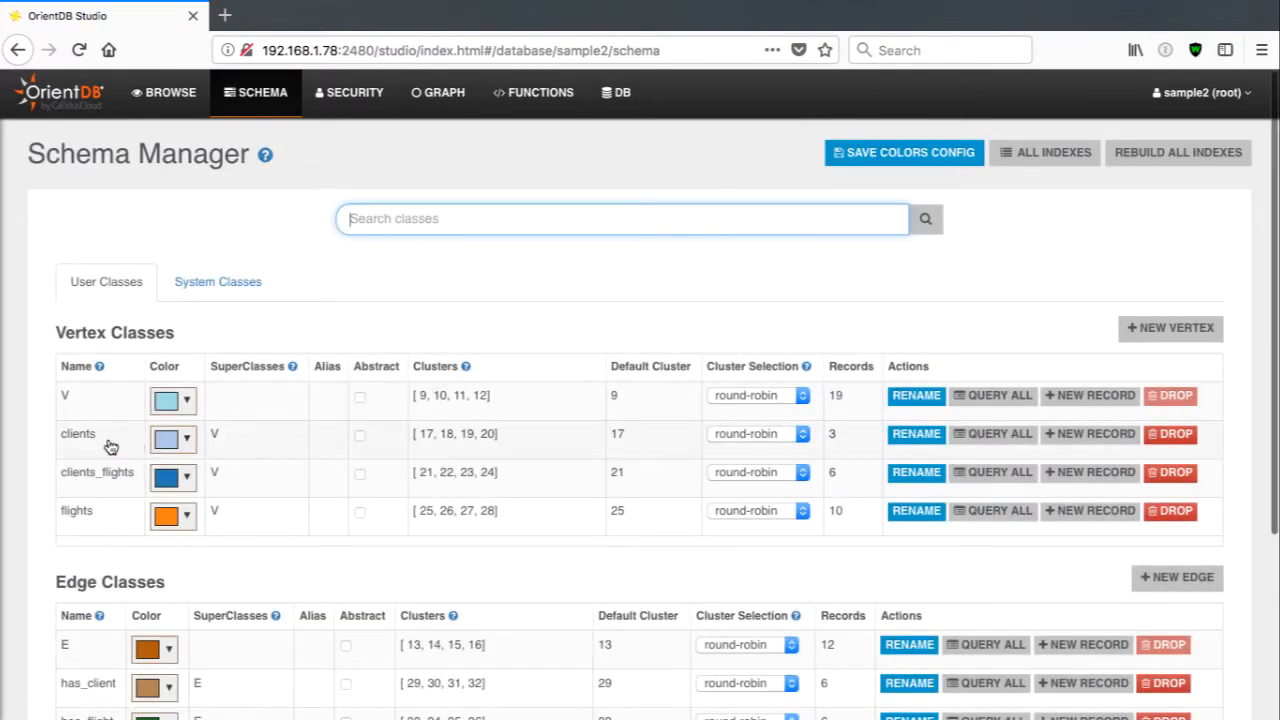
Review the clients and flights class properties, returning to the schema list each time
{"action": "left_click", "coordinate": [78, 432]}
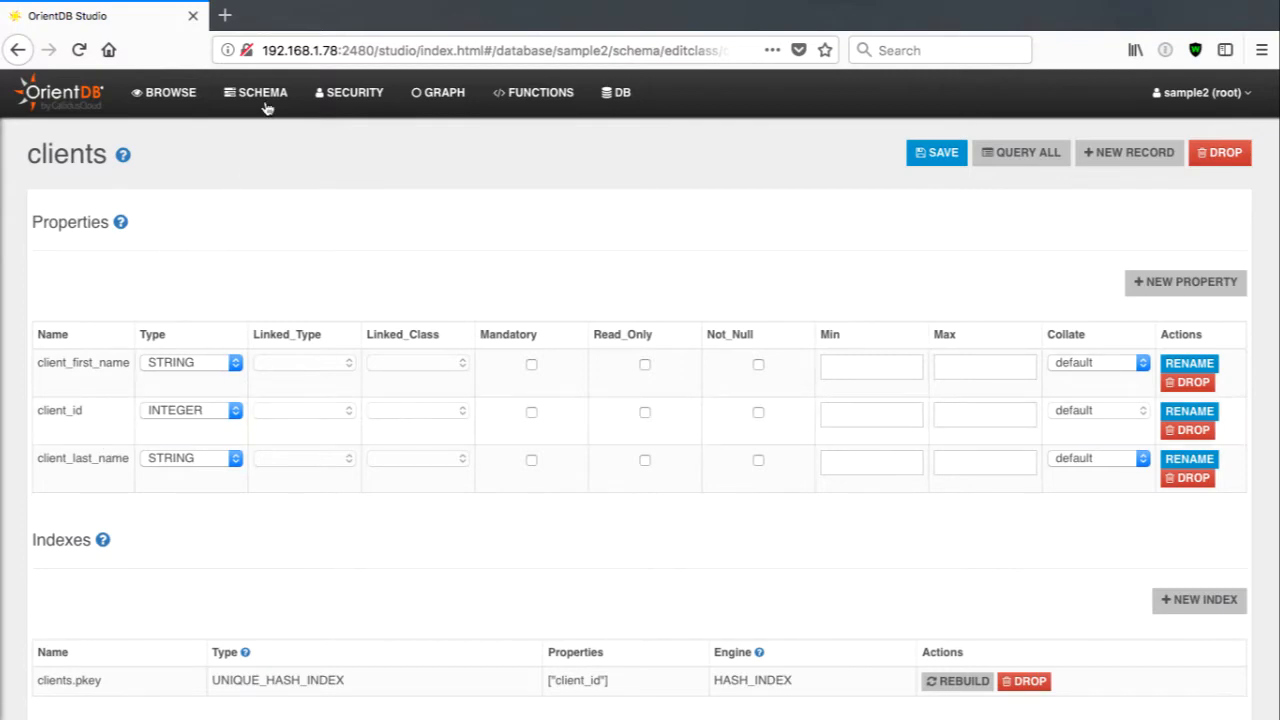
{"action": "left_click", "coordinate": [264, 92]}
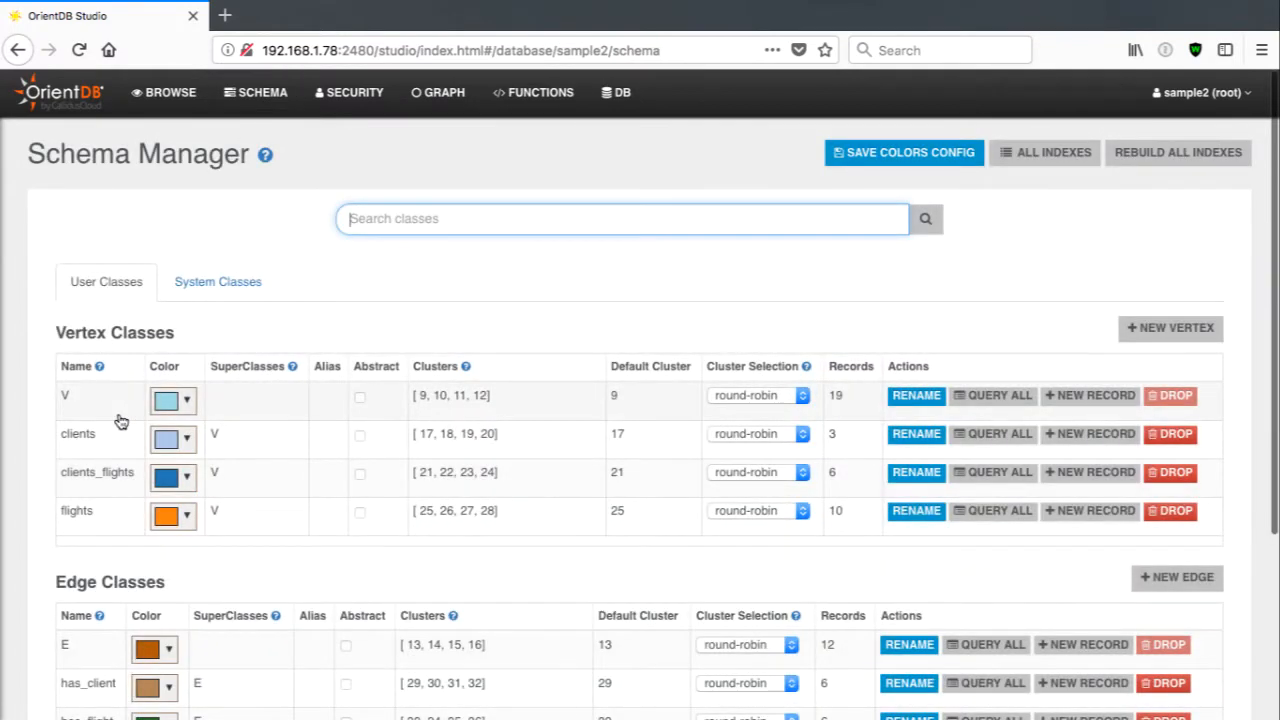
{"action": "left_click", "coordinate": [76, 510]}
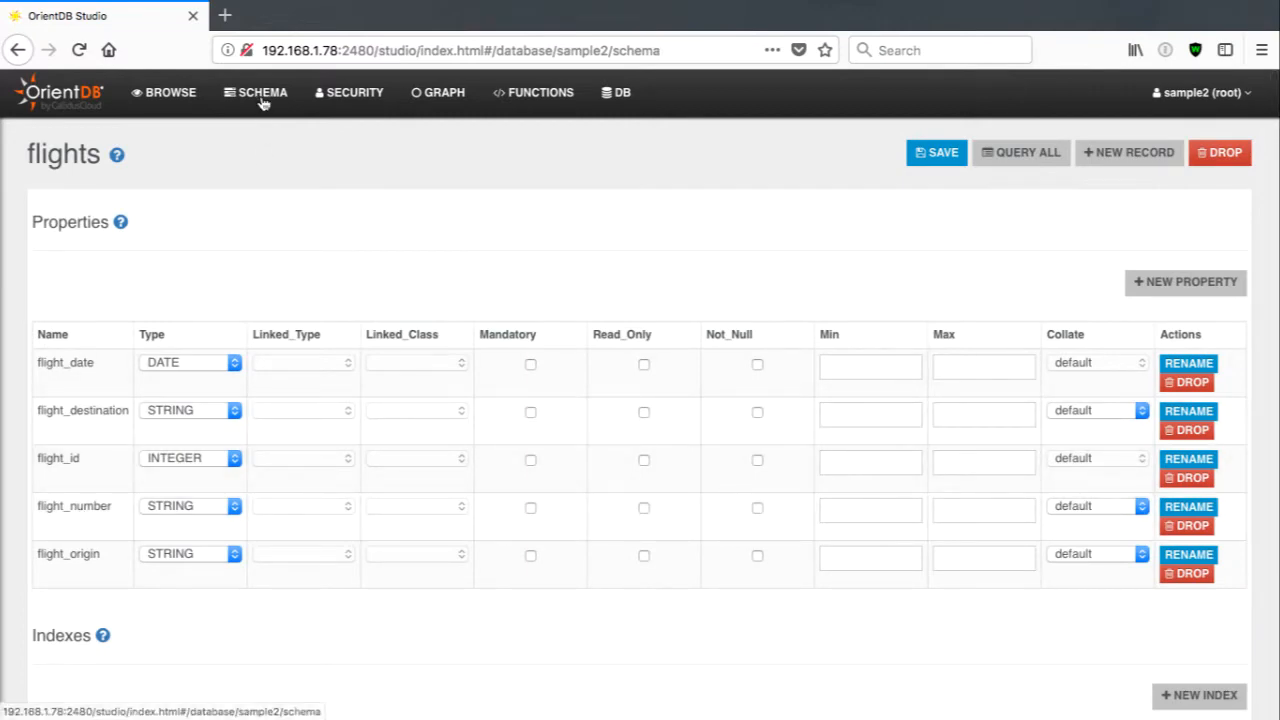
{"action": "left_click", "coordinate": [264, 92]}
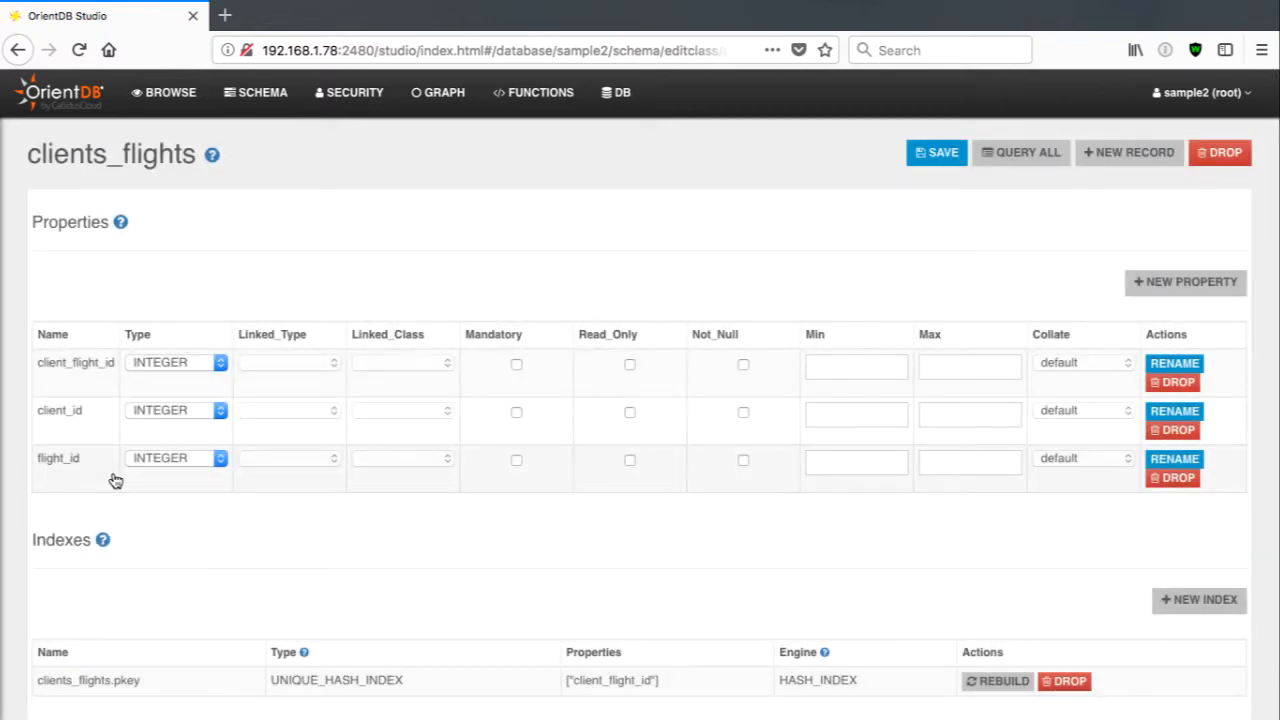
{"action": "mouse_move", "coordinate": [164, 180]}
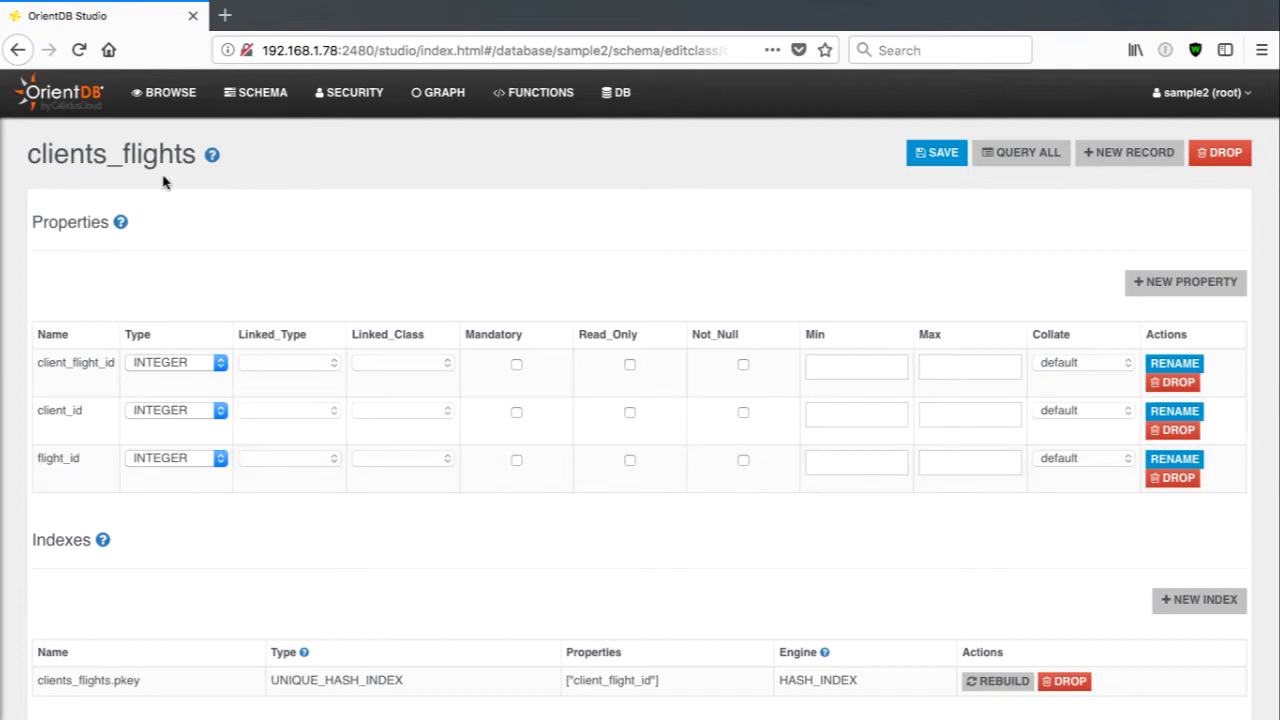
Run 'select from flights' and 'select from clients' on the Browse page
{"action": "left_click", "coordinate": [164, 92]}
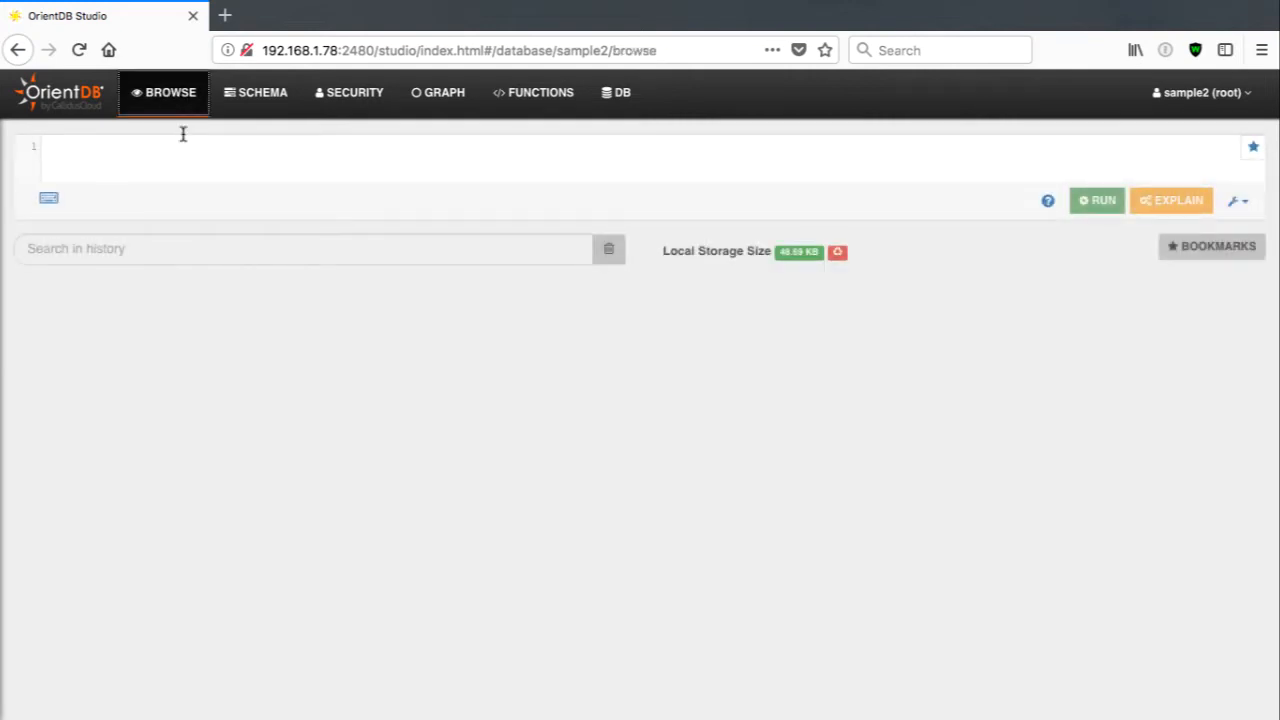
{"action": "type", "text": "s"}
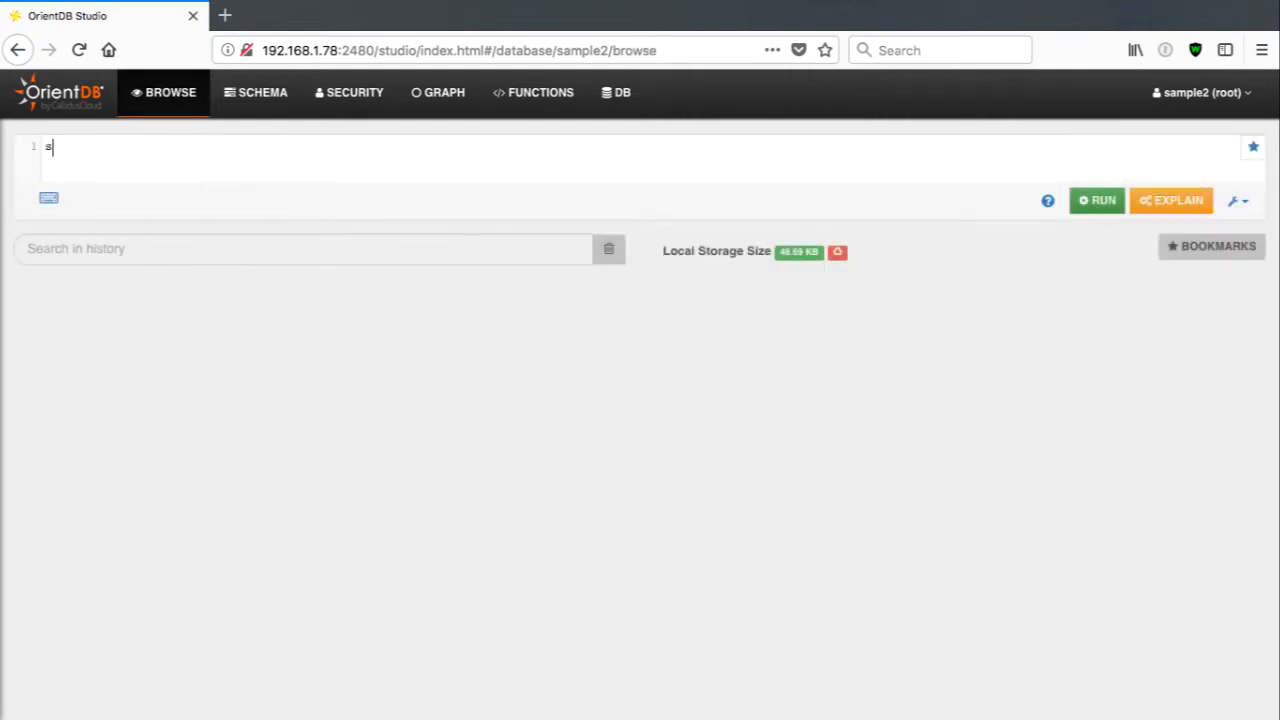
{"action": "type", "text": "elect f"}
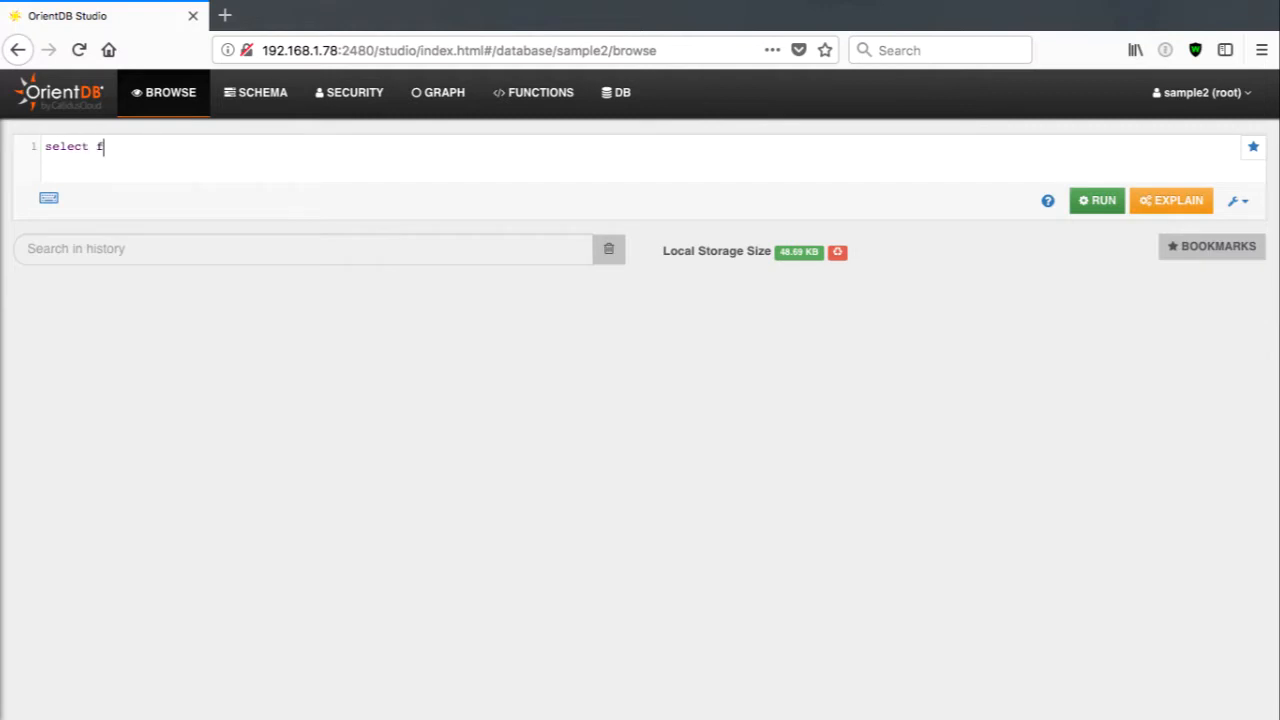
{"action": "type", "text": "rom flig"}
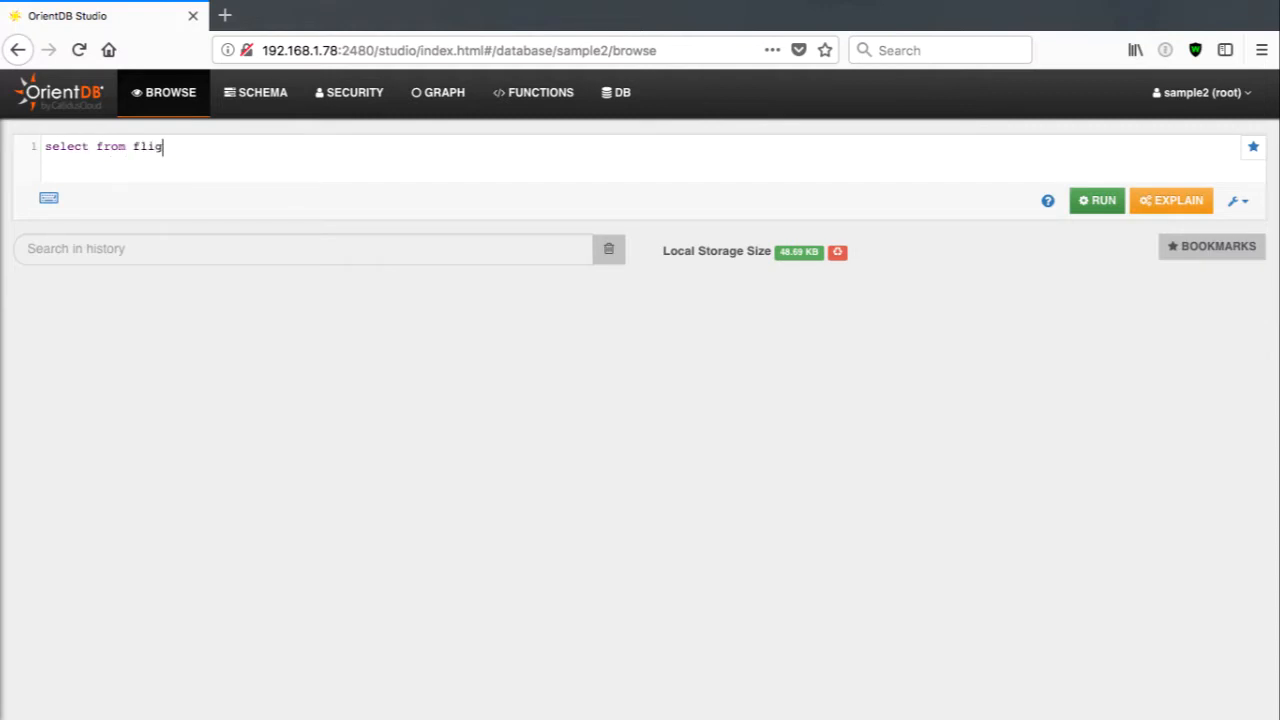
{"action": "type", "text": "hts"}
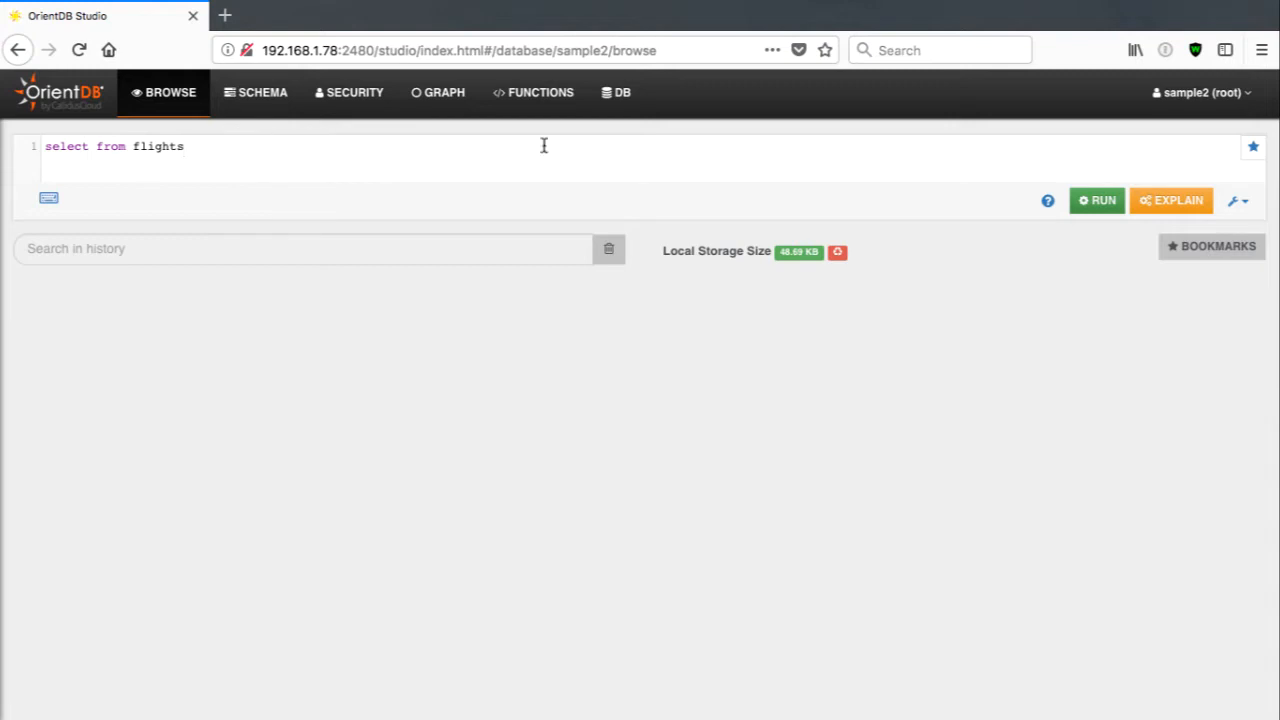
{"action": "left_click", "coordinate": [1096, 200]}
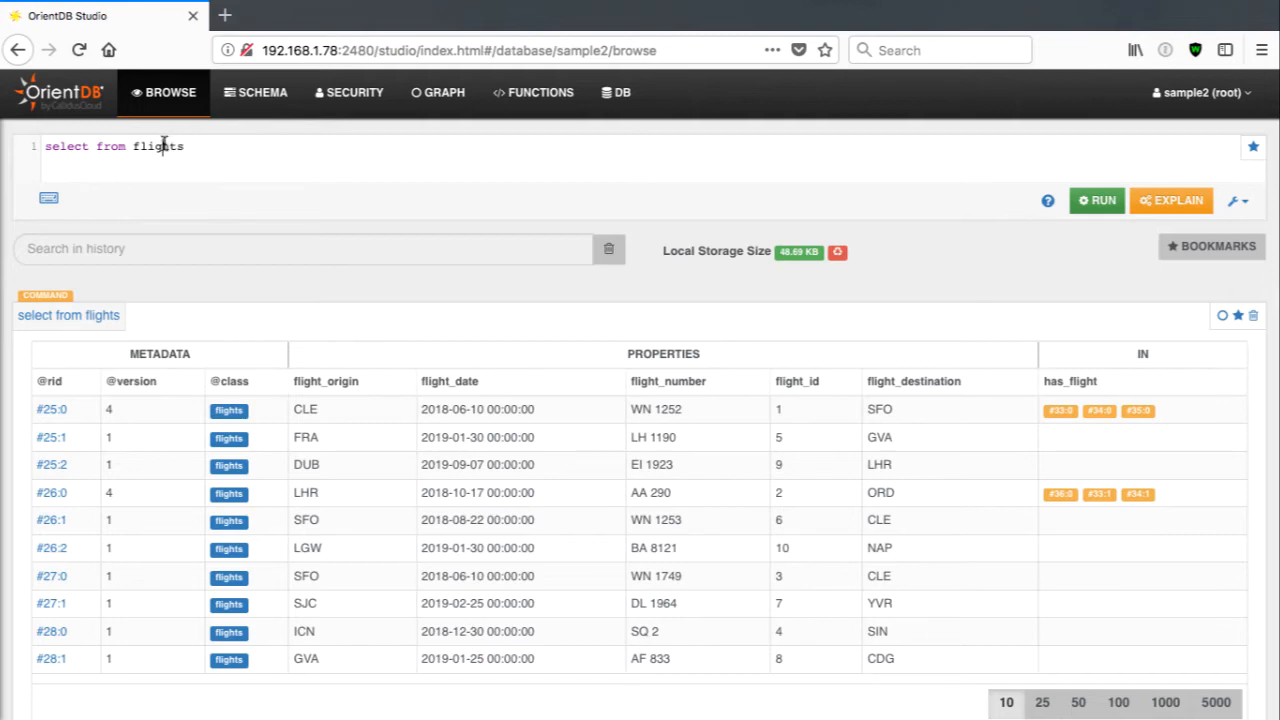
{"action": "type", "text": "clie"}
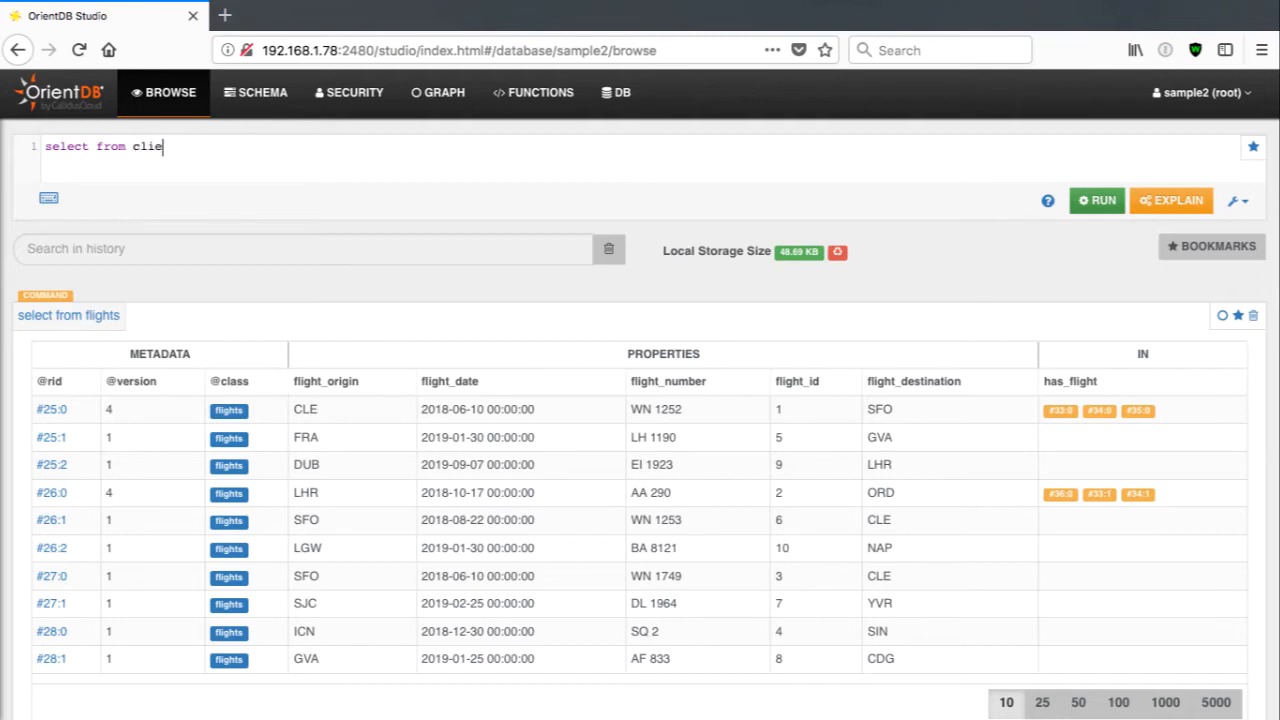
{"action": "type", "text": "nts"}
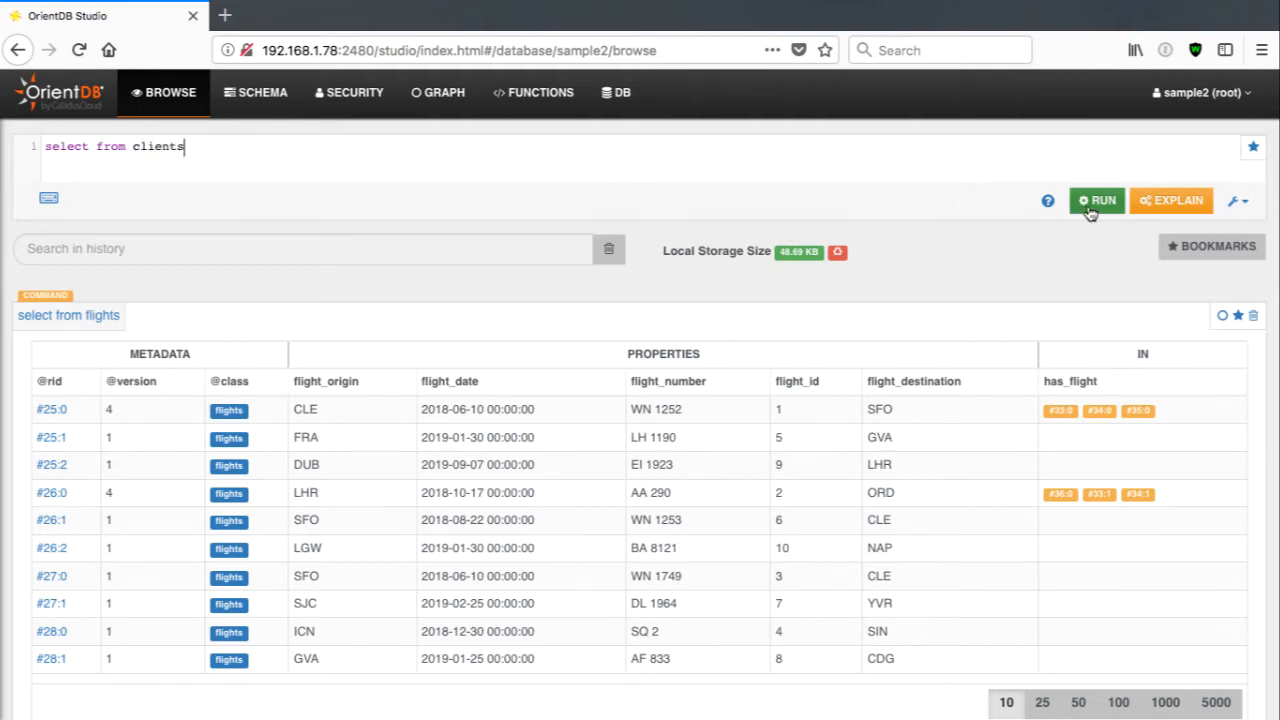
{"action": "left_click", "coordinate": [1096, 200]}
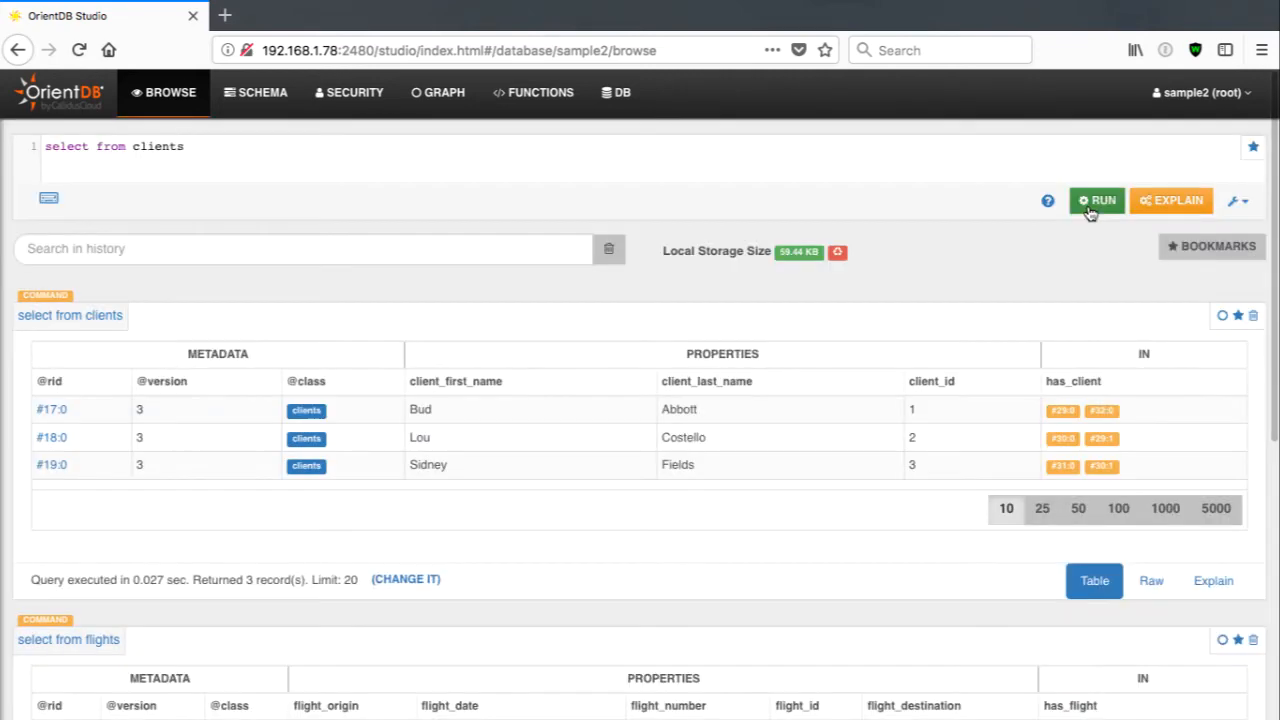
{"action": "mouse_move", "coordinate": [876, 200]}
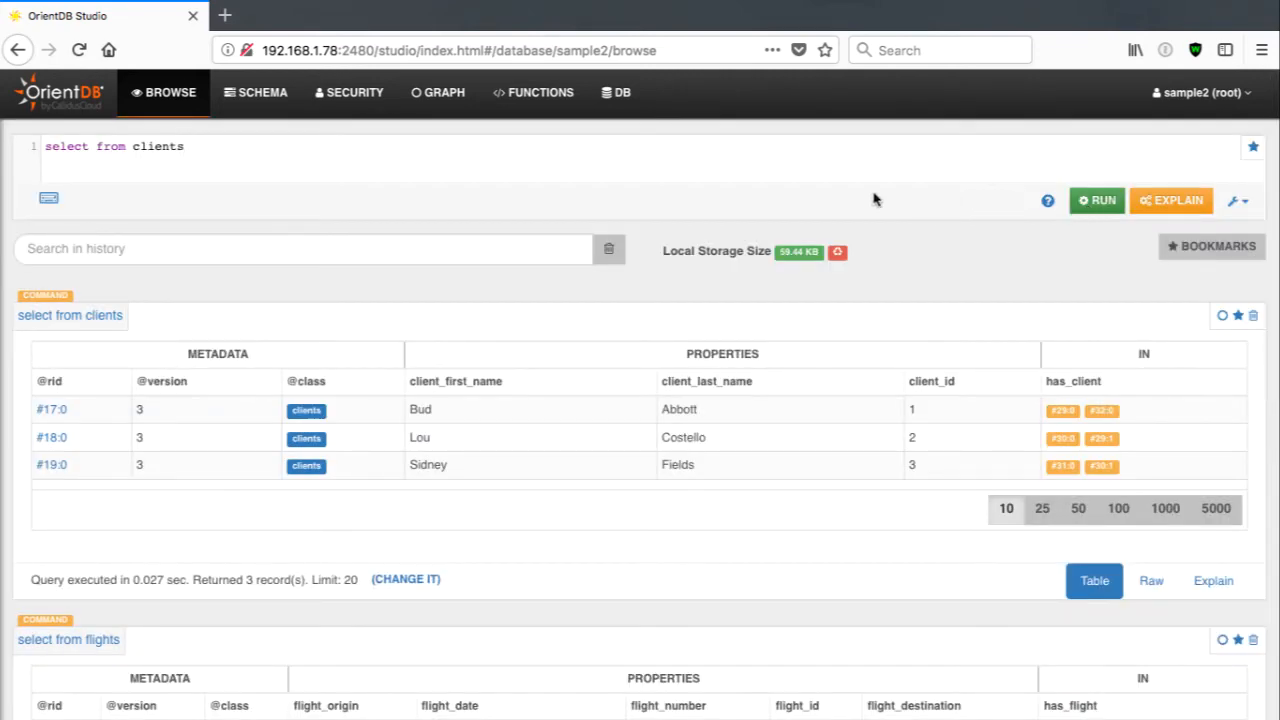
Run 'select from clients_flights' and 'select from flights where flight_id = 1'
{"action": "left_click", "coordinate": [186, 146]}
{"action": "type", "text": "_flight"}
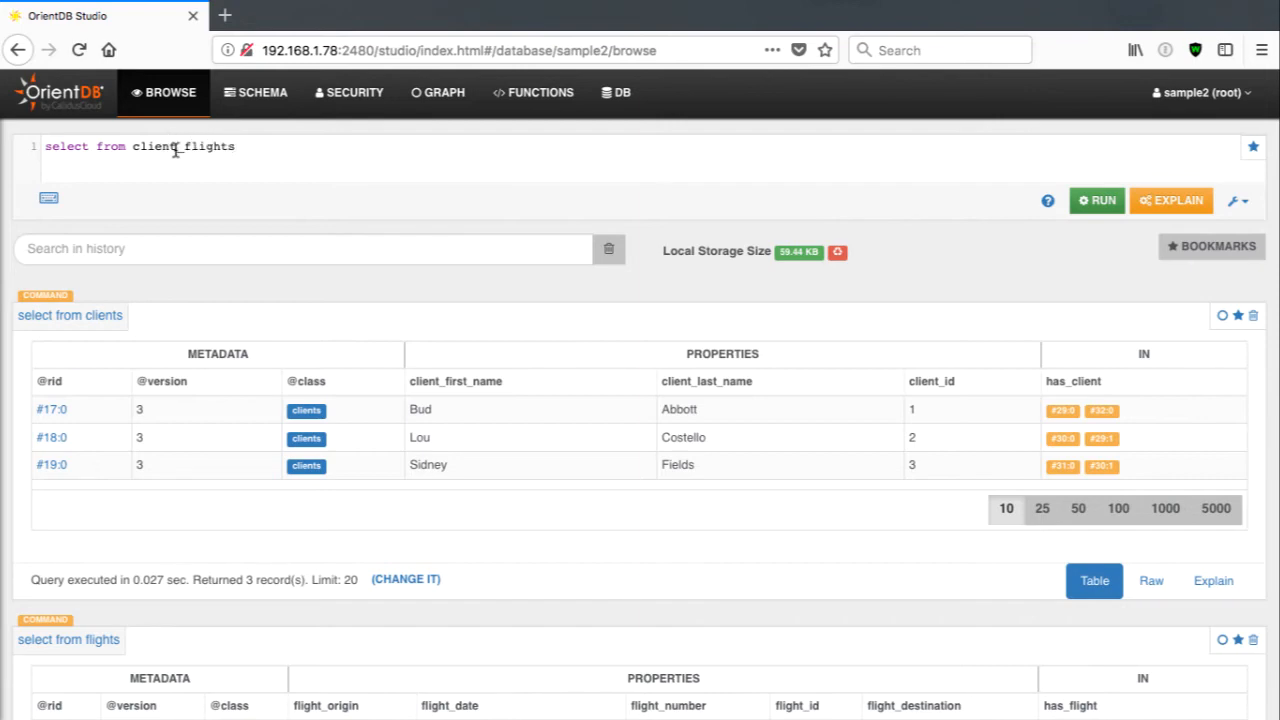
{"action": "type", "text": "s"}
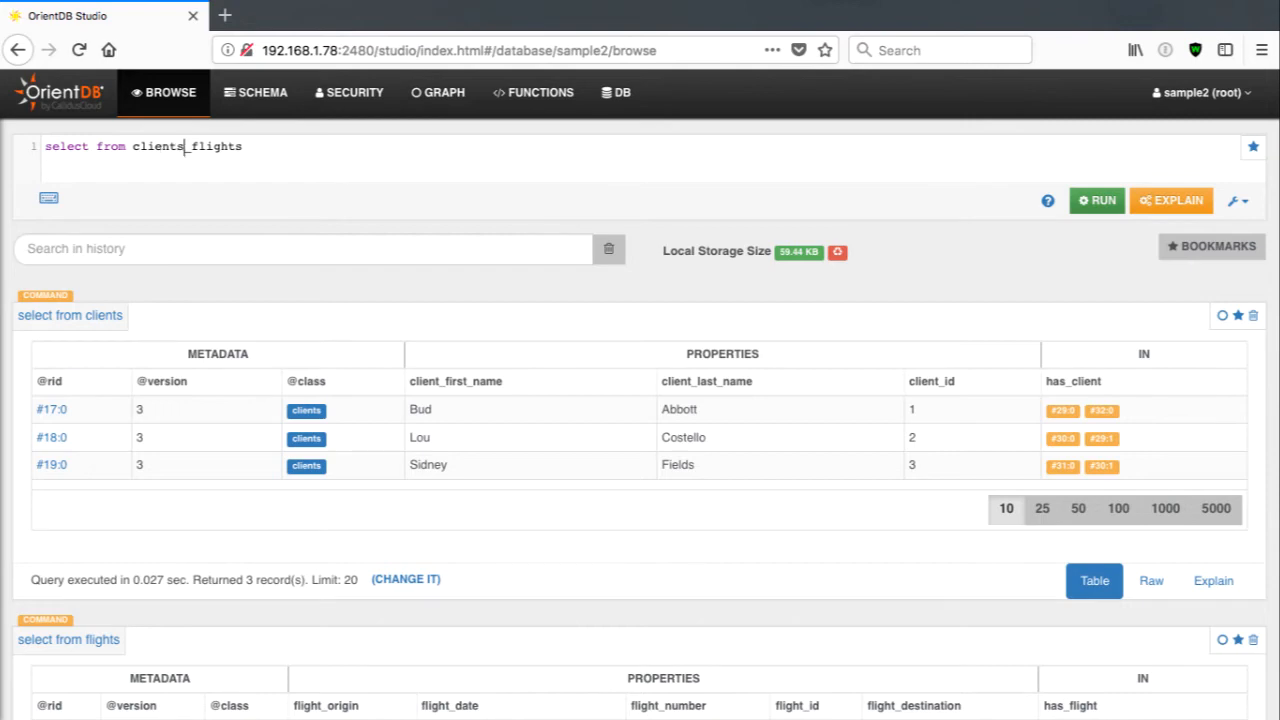
{"action": "left_click", "coordinate": [1096, 200]}
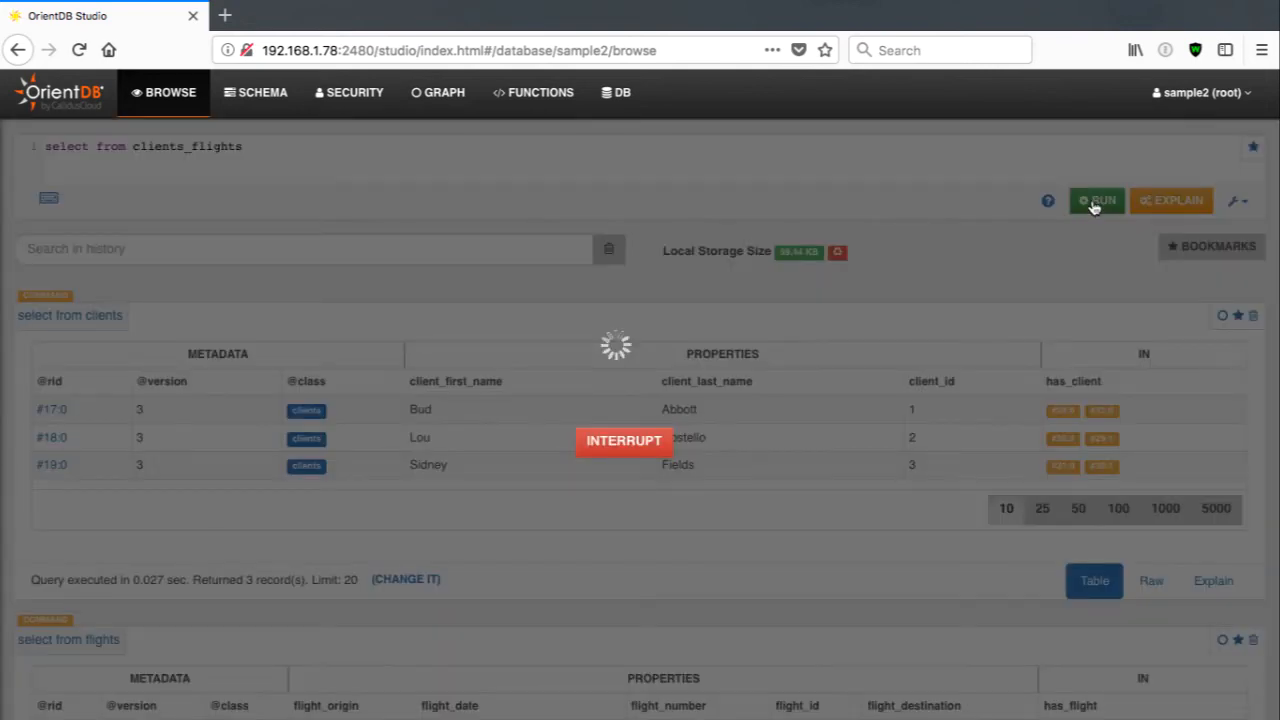
{"action": "left_click", "coordinate": [1096, 200]}
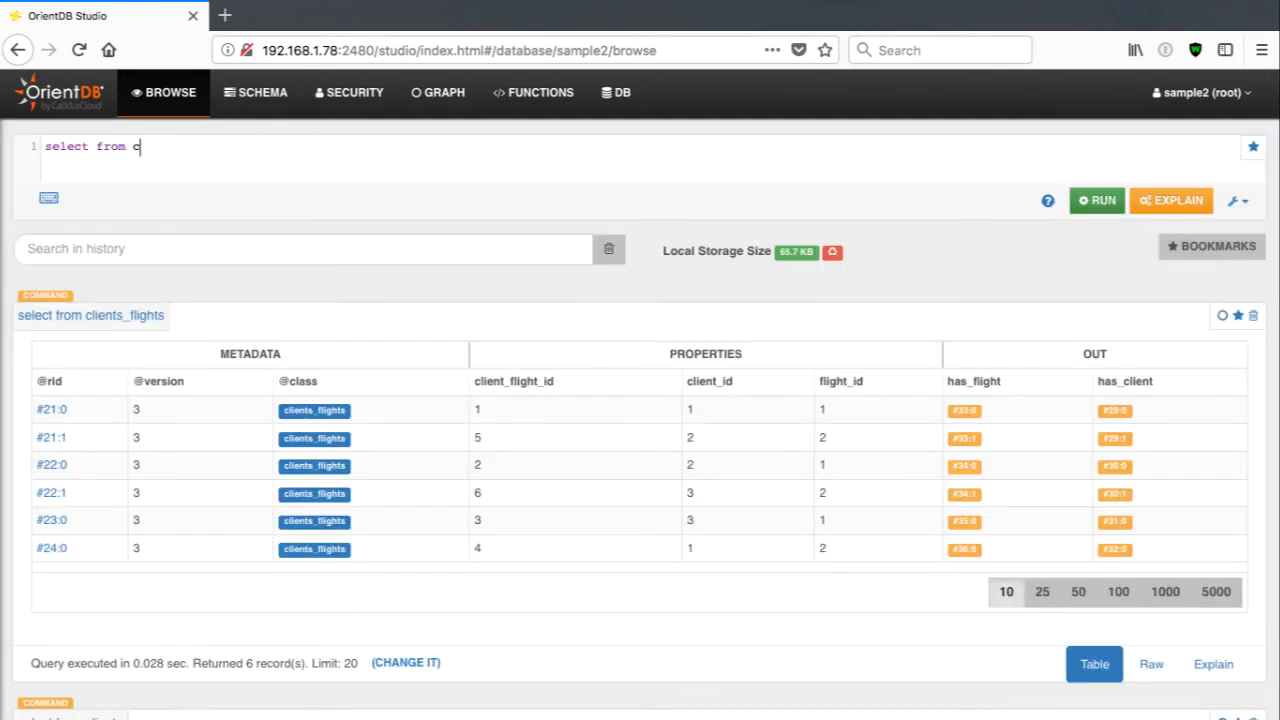
{"action": "type", "text": "flights where flight_id"}
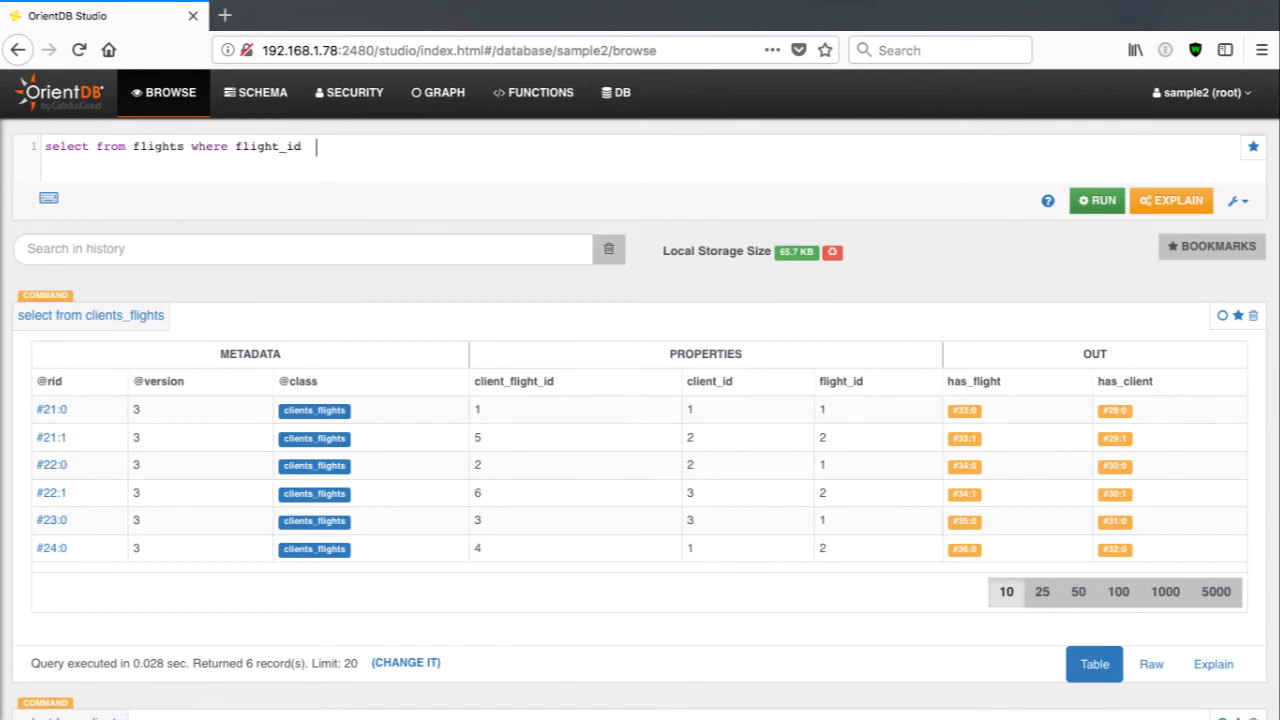
{"action": "type", "text": "= 1"}
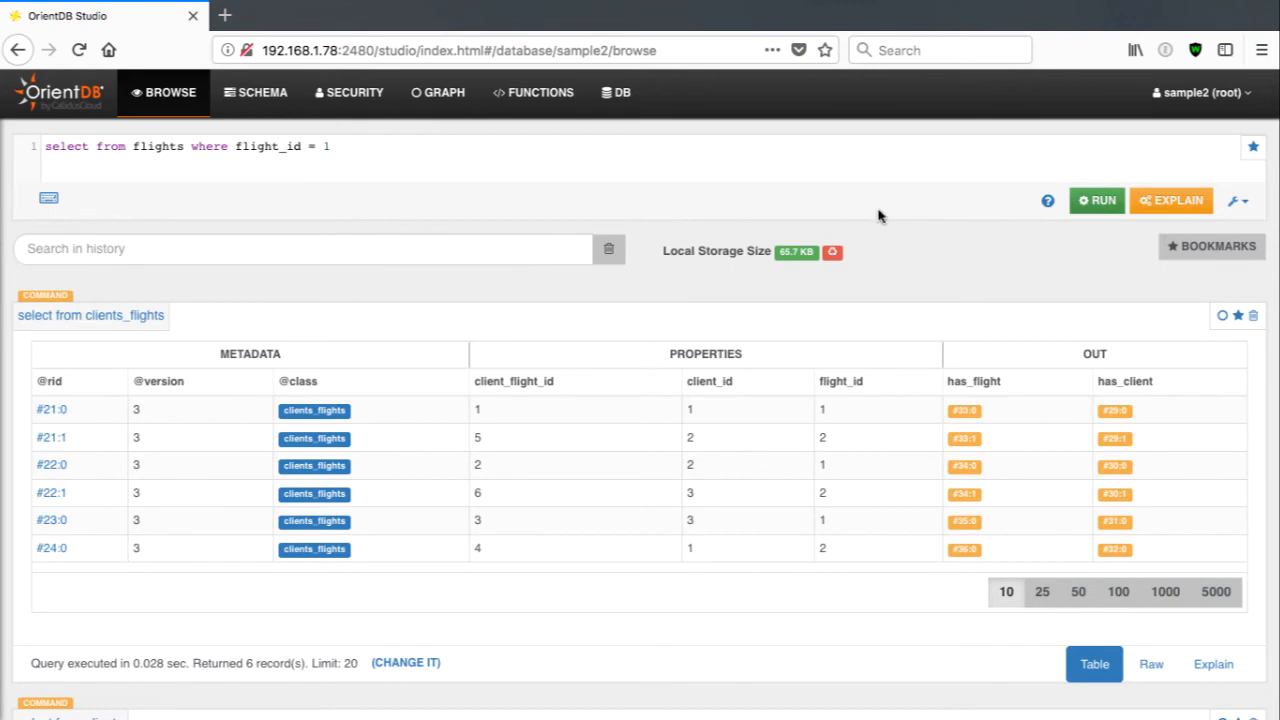
{"action": "left_click", "coordinate": [1096, 200]}
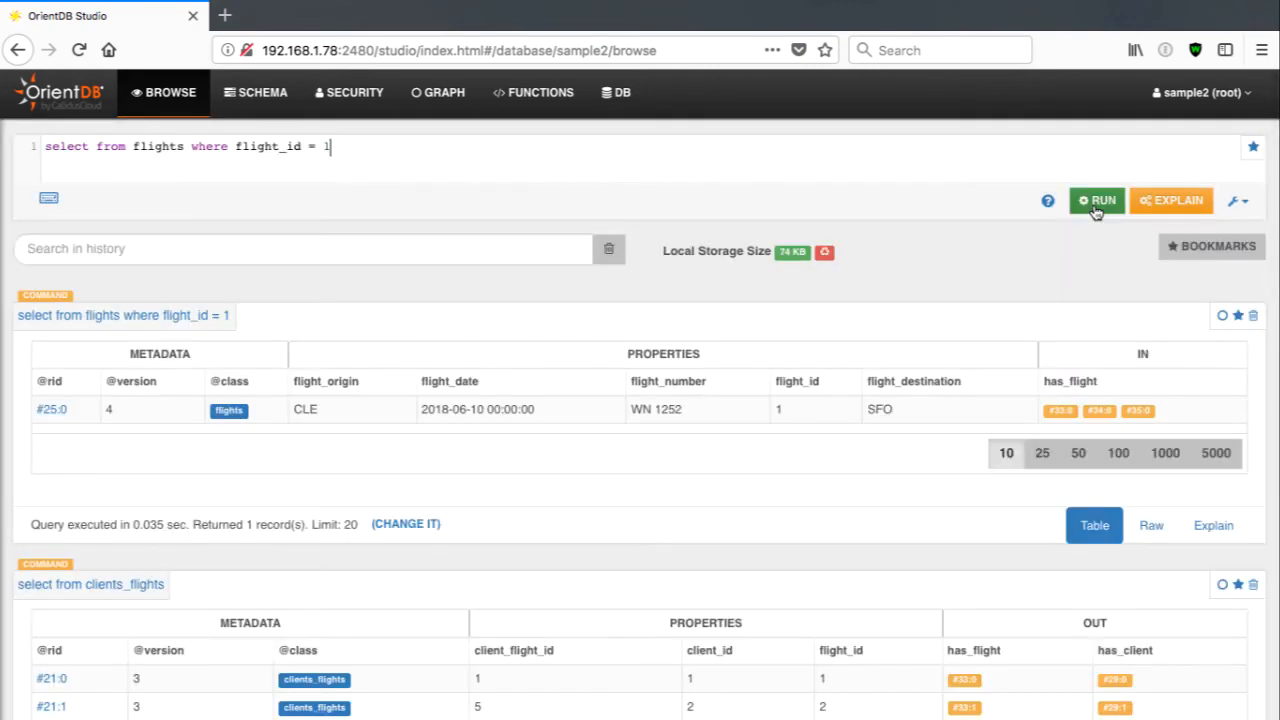
{"action": "mouse_move", "coordinate": [1050, 424]}
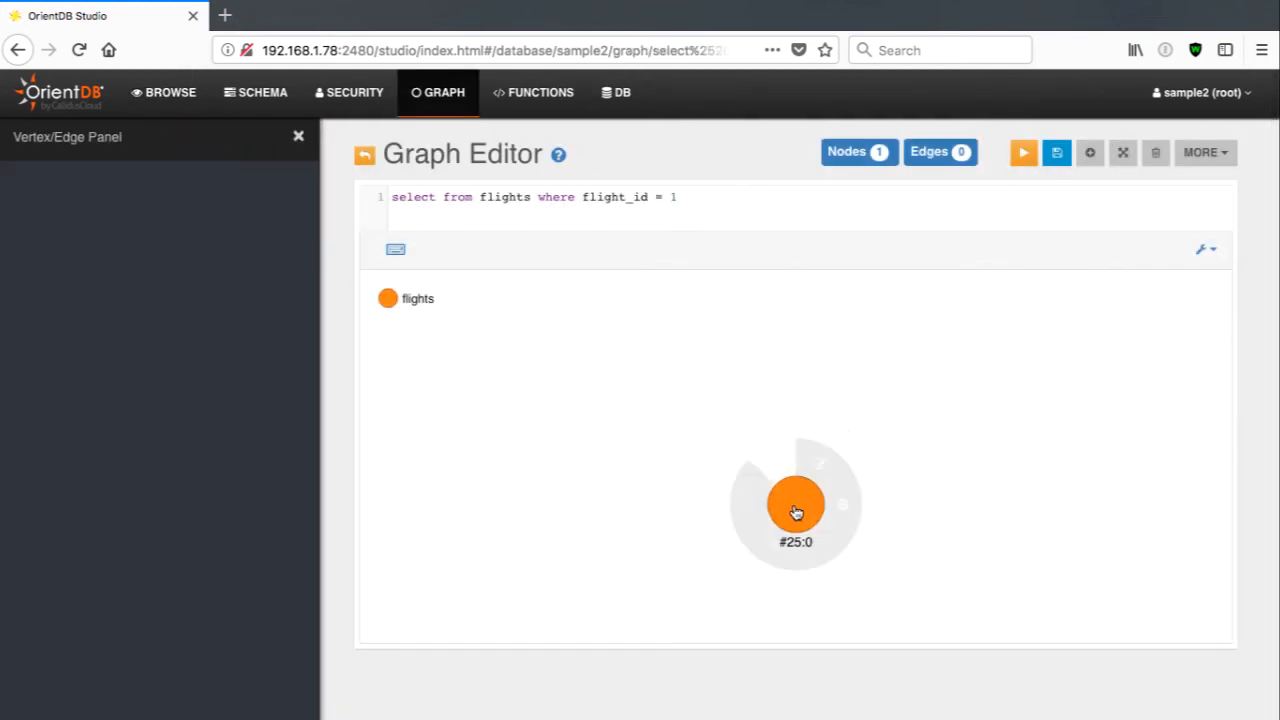
Set the flight node's Display to flight_number and save the graph configuration
{"action": "left_click", "coordinate": [796, 504]}
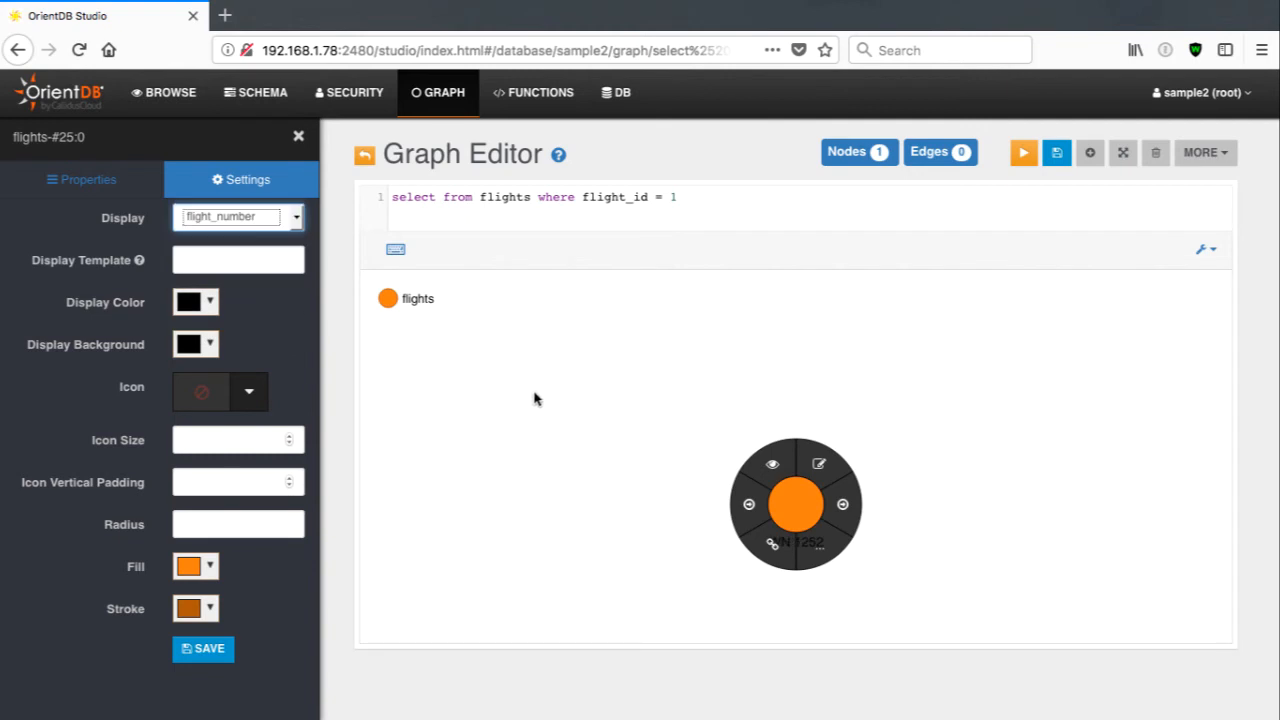
{"action": "left_click", "coordinate": [204, 648]}
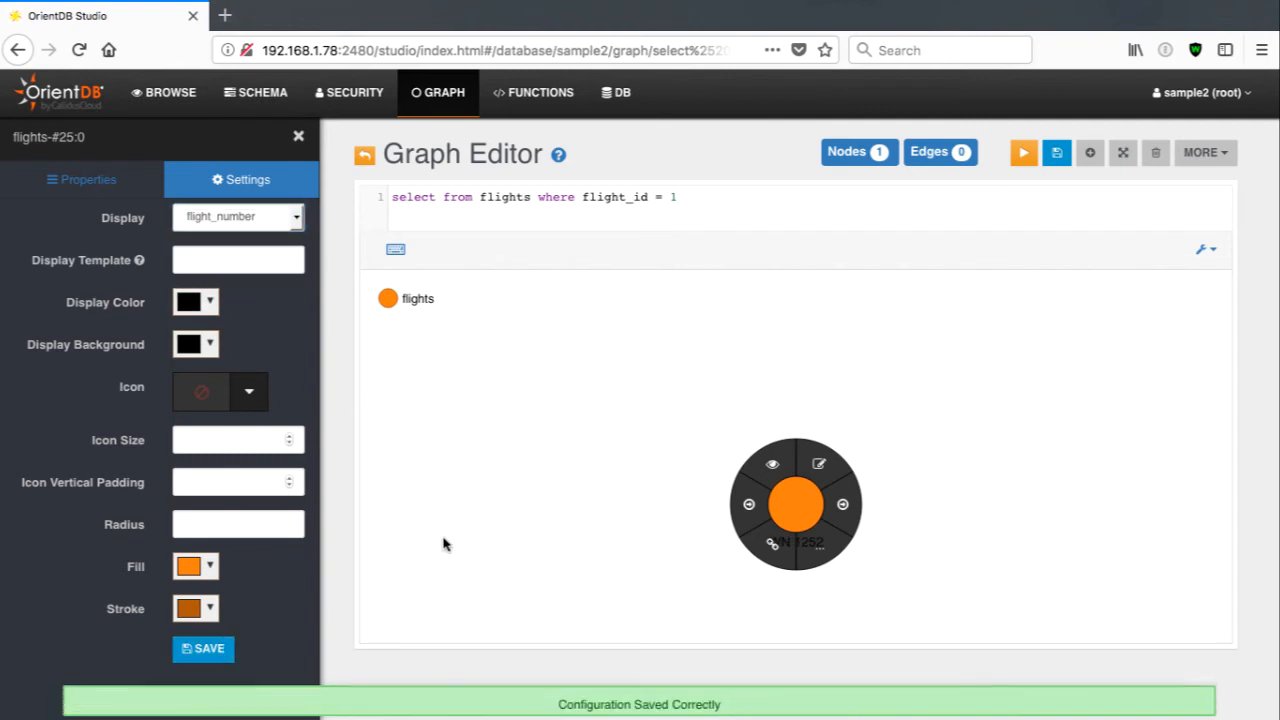